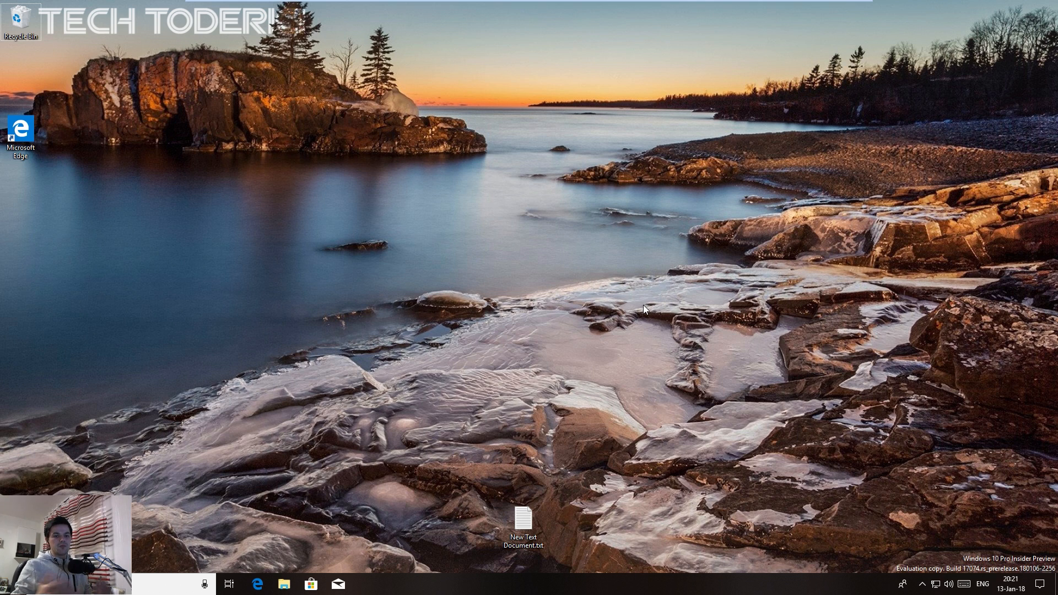
{"action": "mouse_move", "coordinate": [922, 409]}
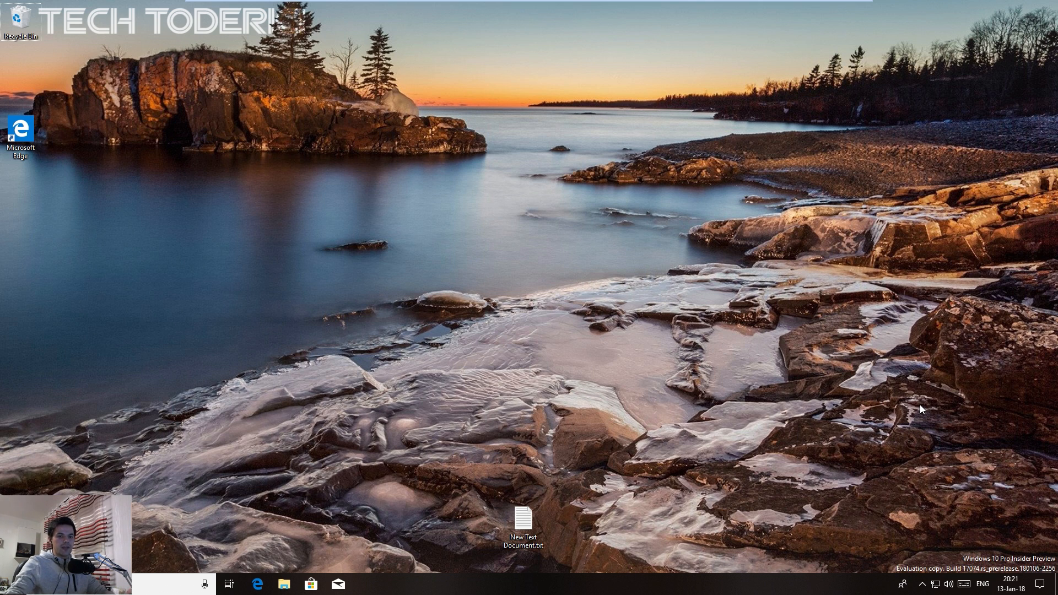
- Open Windows Settings from Action Center's All settings quick action
{"action": "left_click", "coordinate": [1047, 584]}
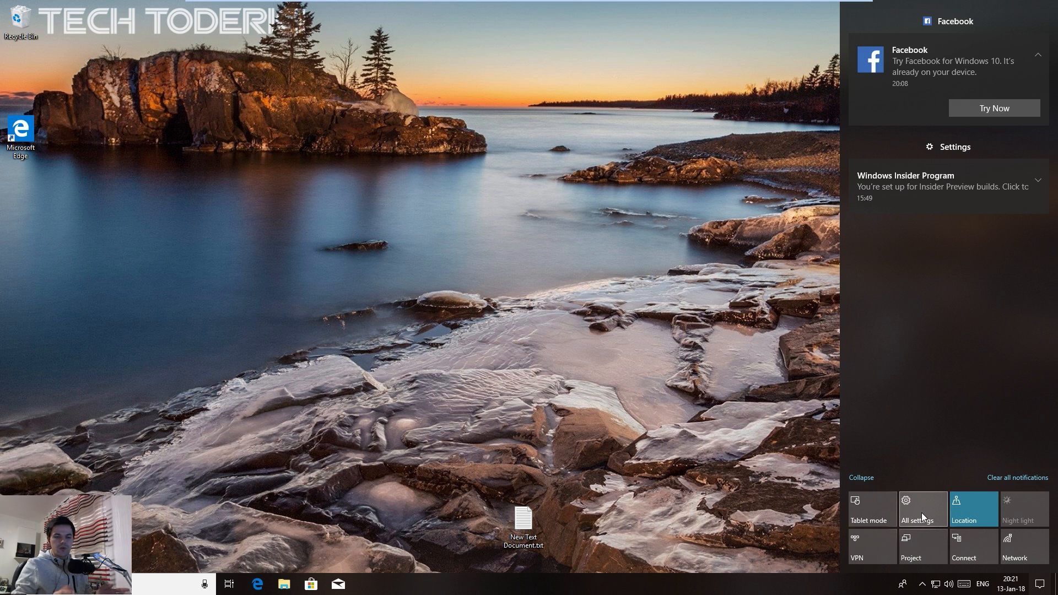
{"action": "left_click", "coordinate": [922, 509]}
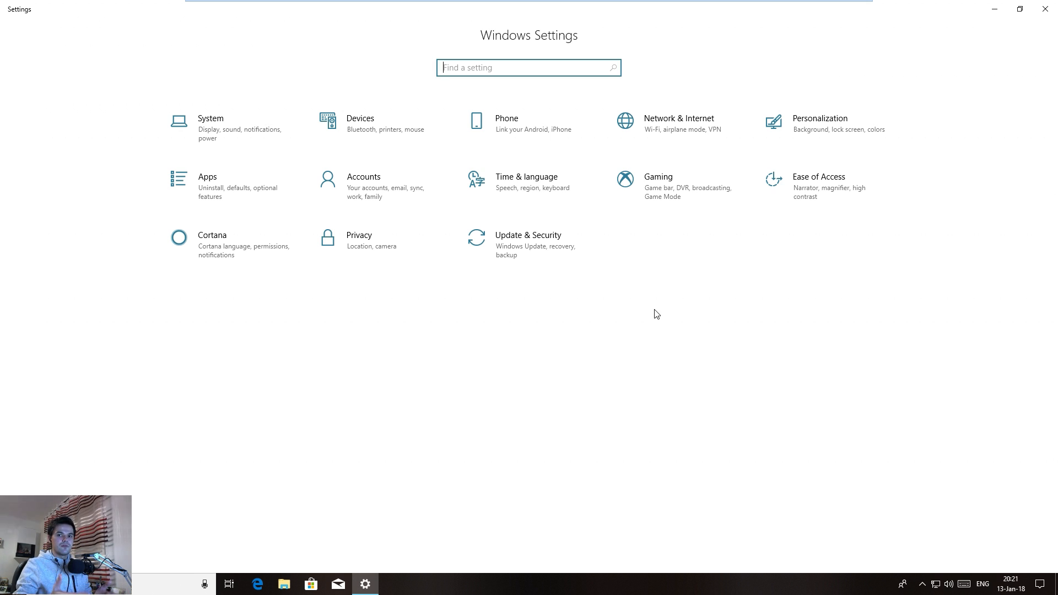
{"action": "mouse_move", "coordinate": [814, 132]}
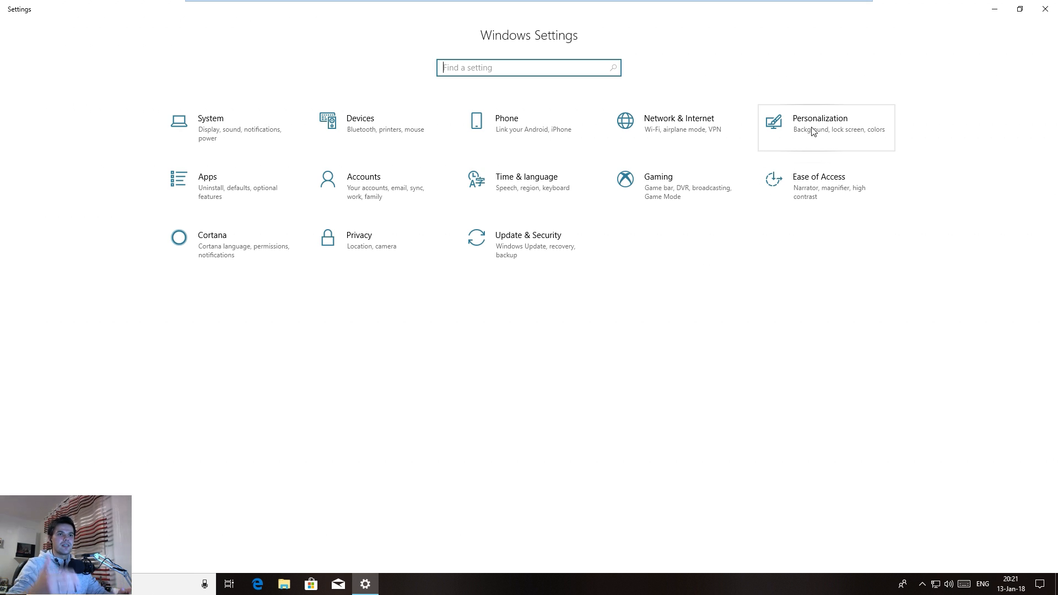
- Open Personalization, return Home, then reopen Personalization to reach its Colors options
{"action": "left_click", "coordinate": [819, 123]}
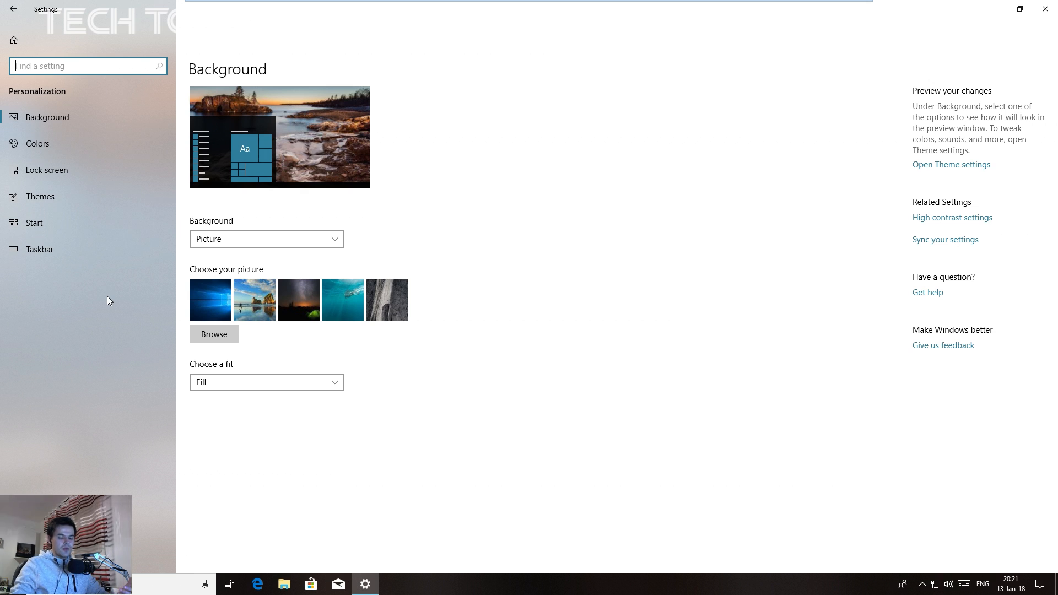
{"action": "left_click", "coordinate": [13, 9]}
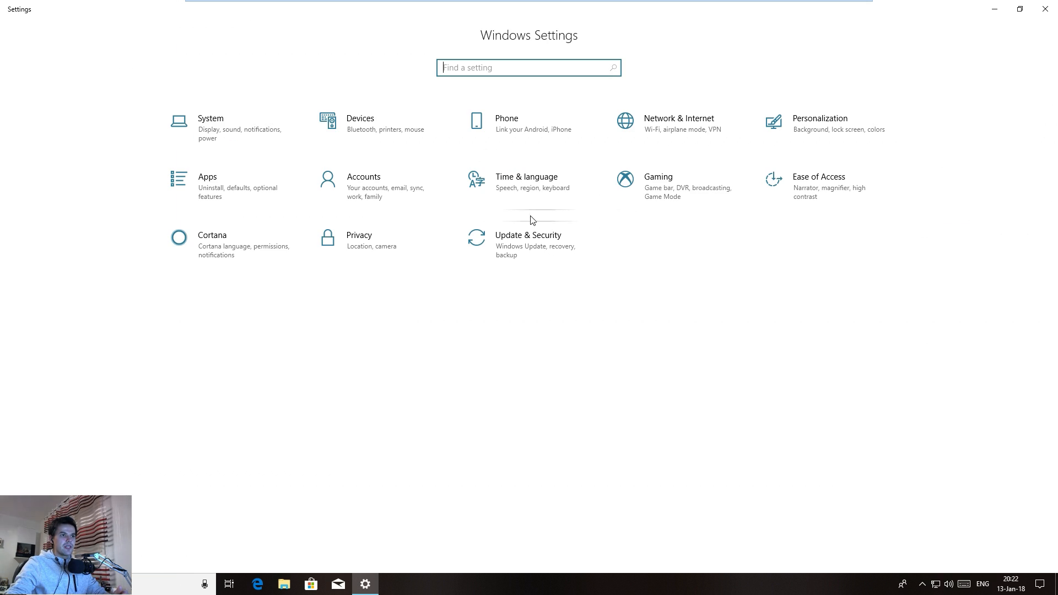
{"action": "mouse_move", "coordinate": [813, 132]}
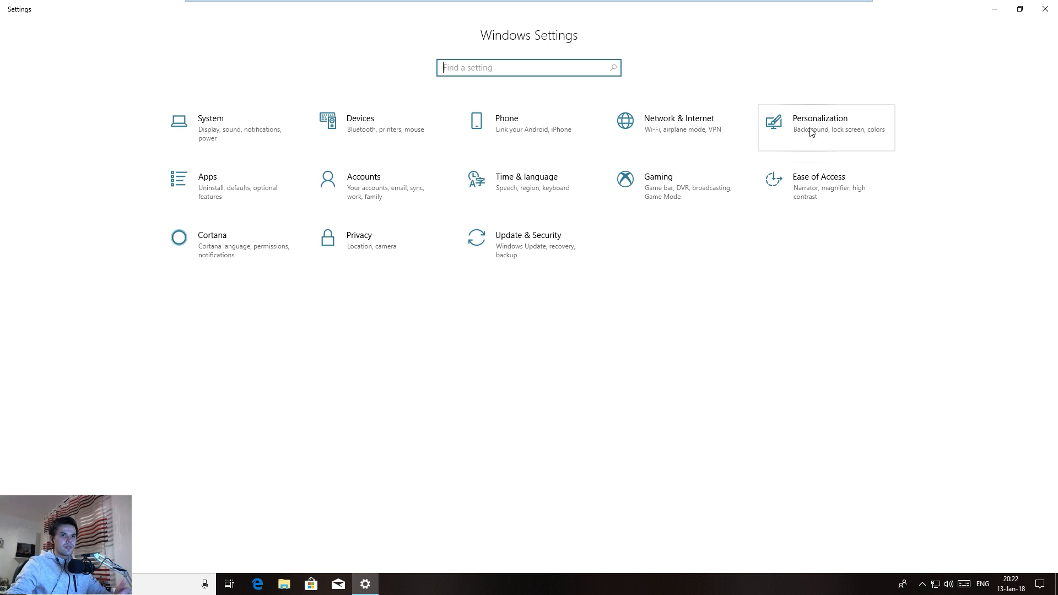
{"action": "left_click", "coordinate": [819, 123]}
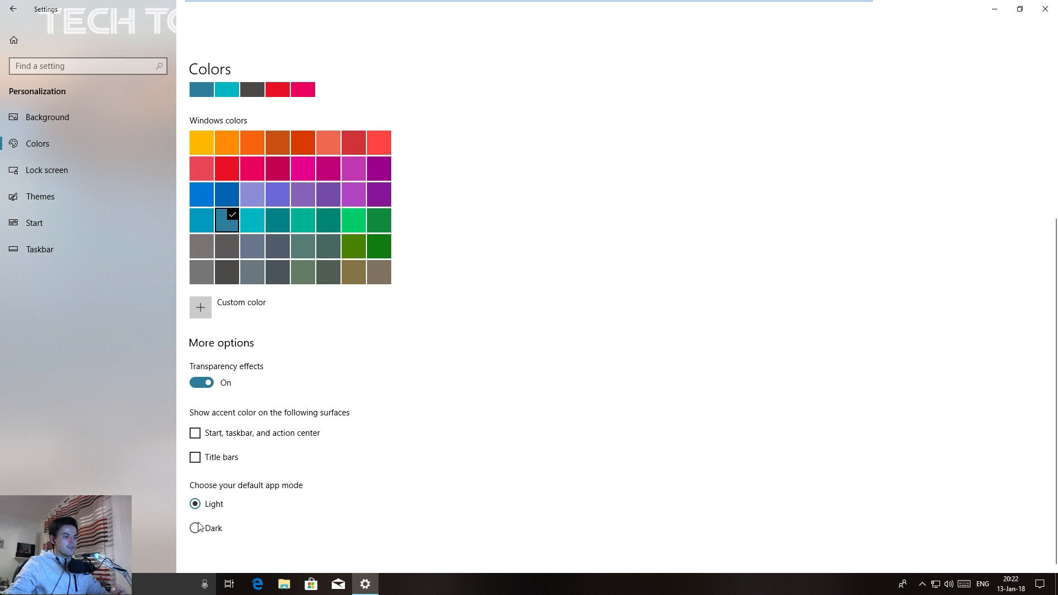
- Set the default app mode to Dark and return to the Settings home
{"action": "left_click", "coordinate": [12, 9]}
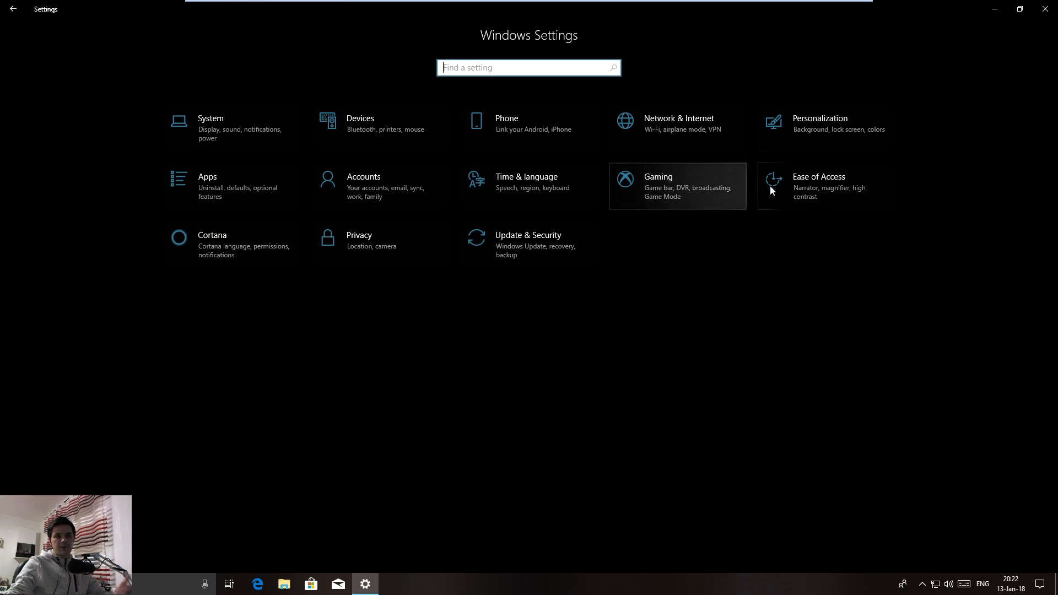
{"action": "mouse_move", "coordinate": [664, 5]}
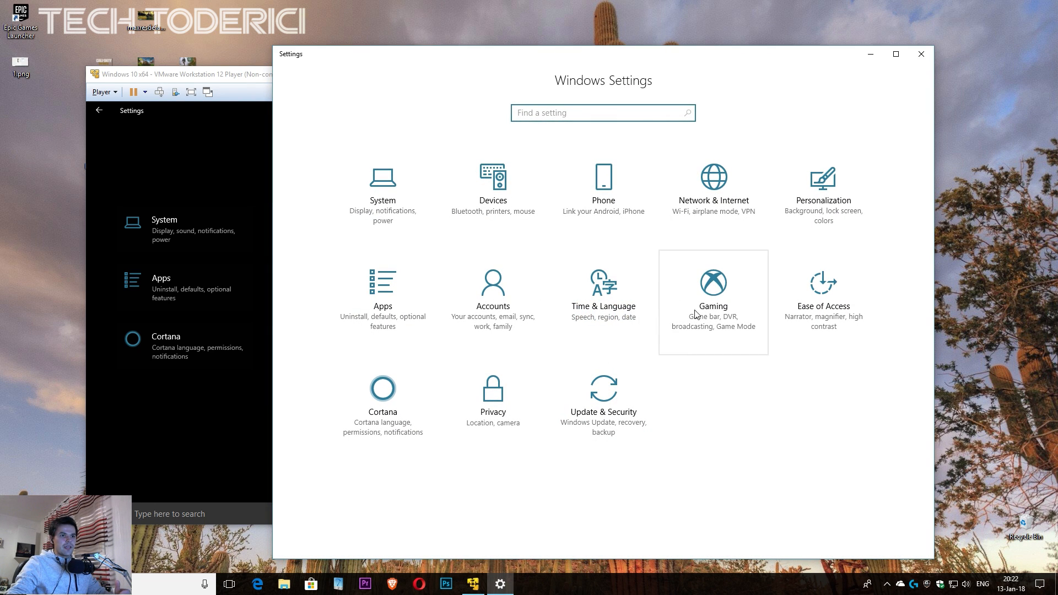
- On the host PC, set Personalization > Colors default app mode to Dark
{"action": "left_click", "coordinate": [822, 185]}
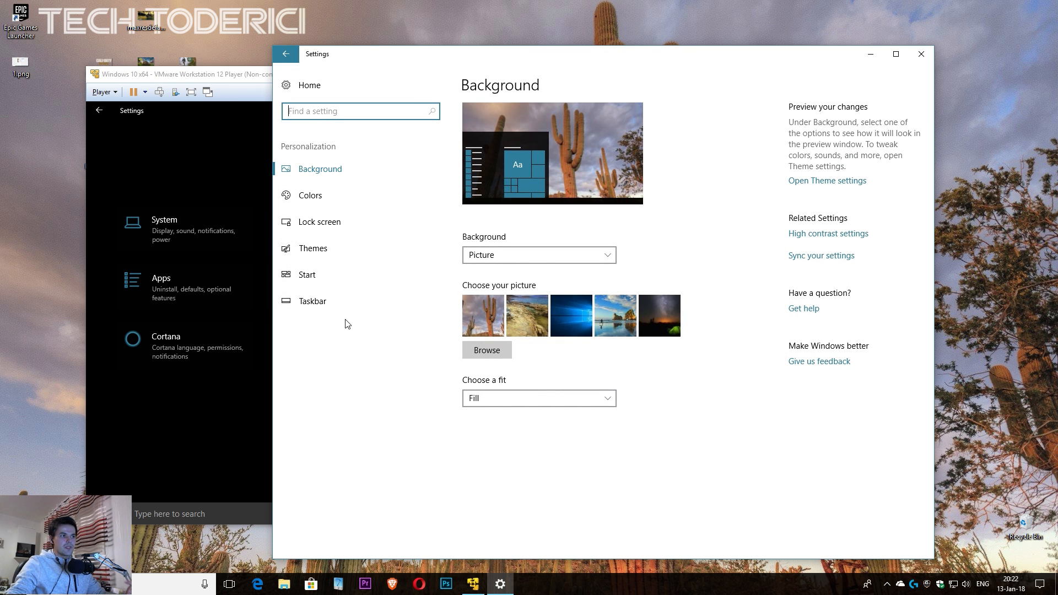
{"action": "left_click", "coordinate": [310, 195]}
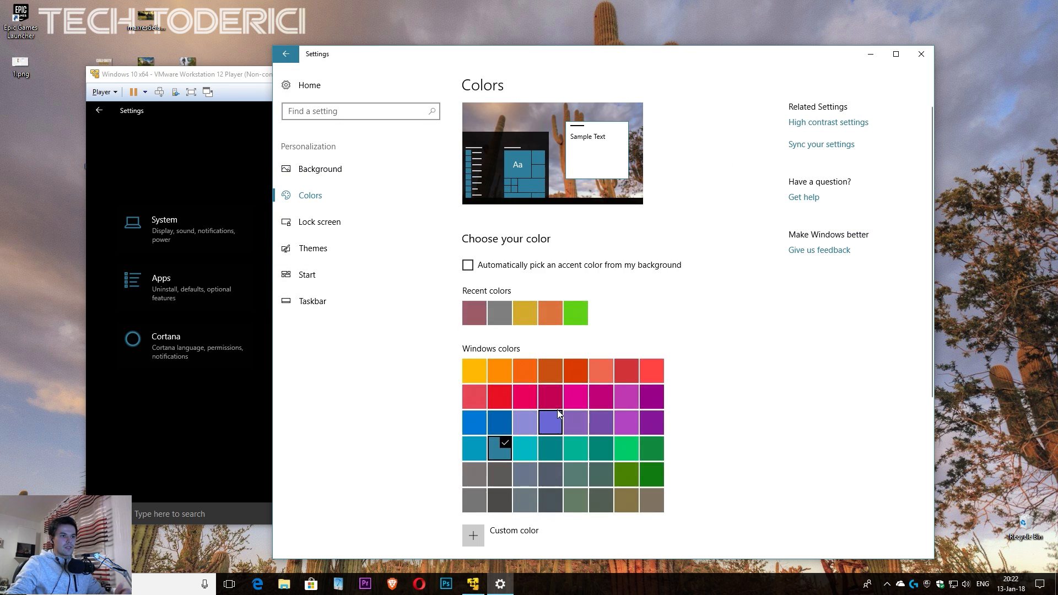
{"action": "scroll", "scroll_direction": "down", "scroll_amount": 3}
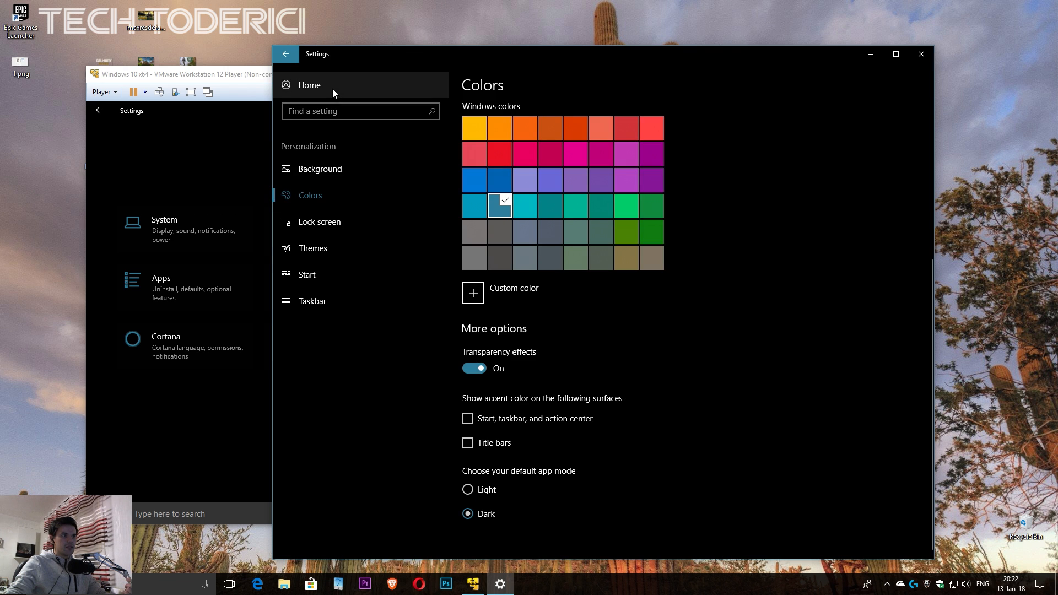
{"action": "left_click", "coordinate": [308, 85]}
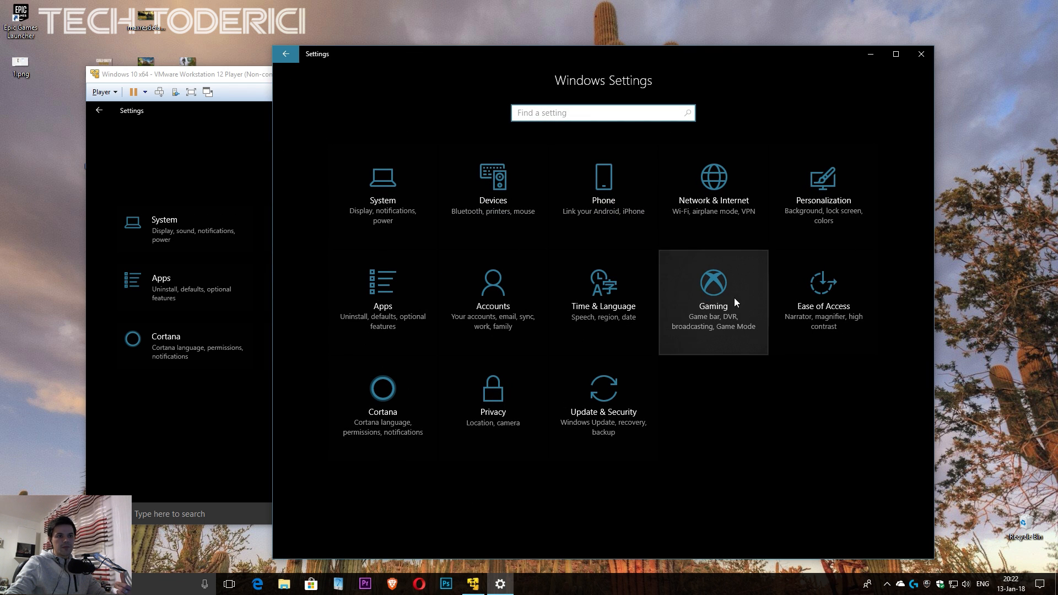
{"action": "mouse_move", "coordinate": [247, 144]}
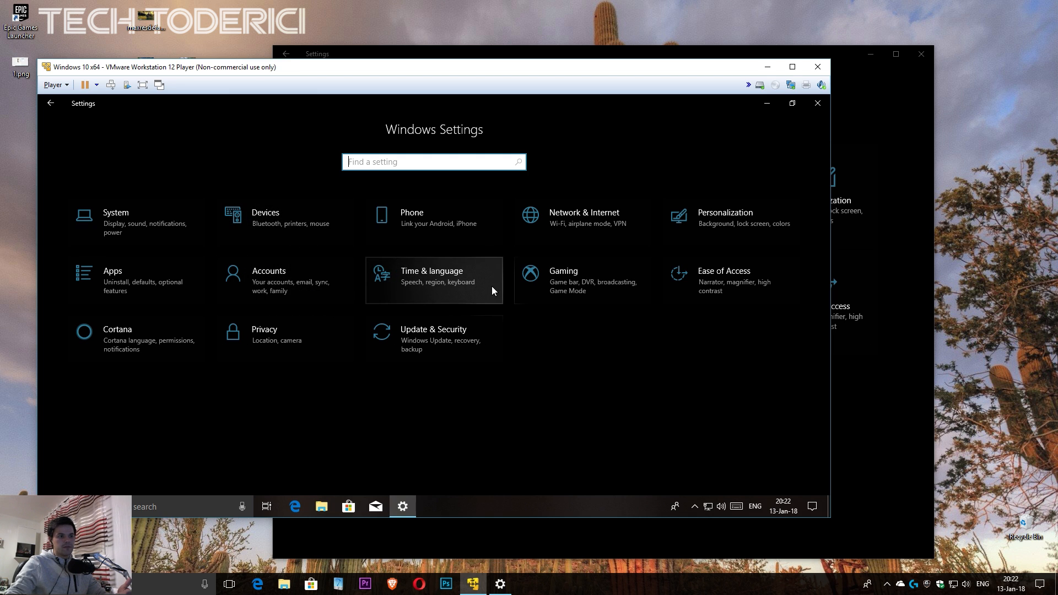
{"action": "mouse_move", "coordinate": [904, 131]}
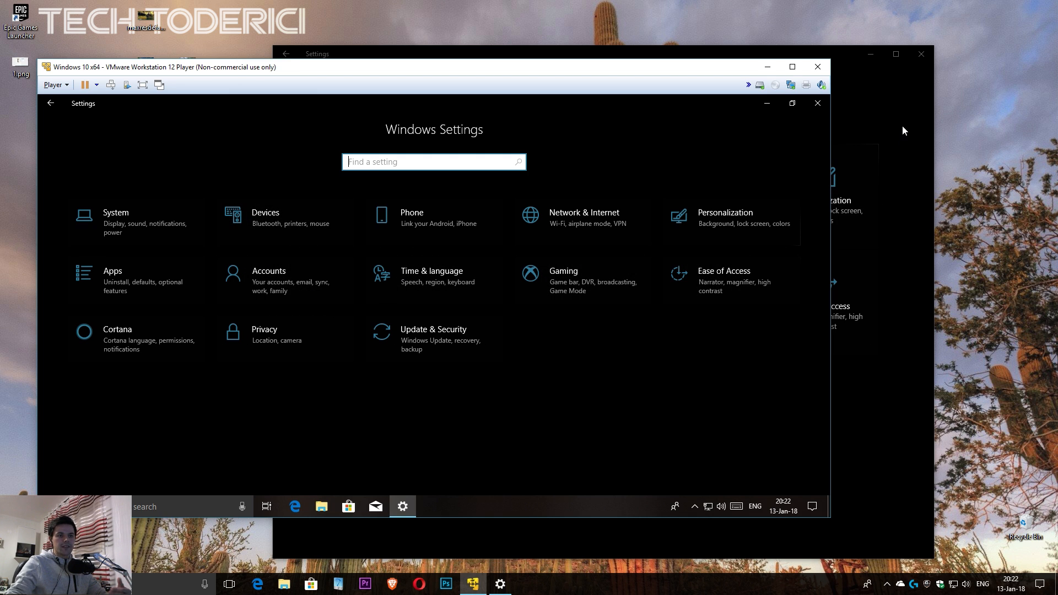
{"action": "mouse_move", "coordinate": [511, 349]}
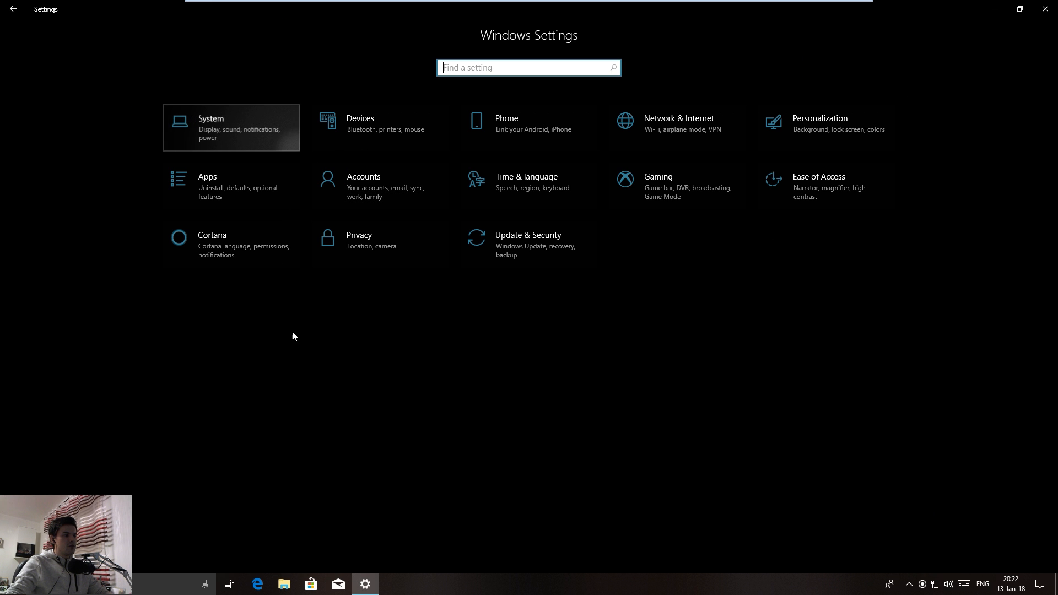
- Open System > Quiet hours and review its automatic rules
{"action": "left_click", "coordinate": [231, 128]}
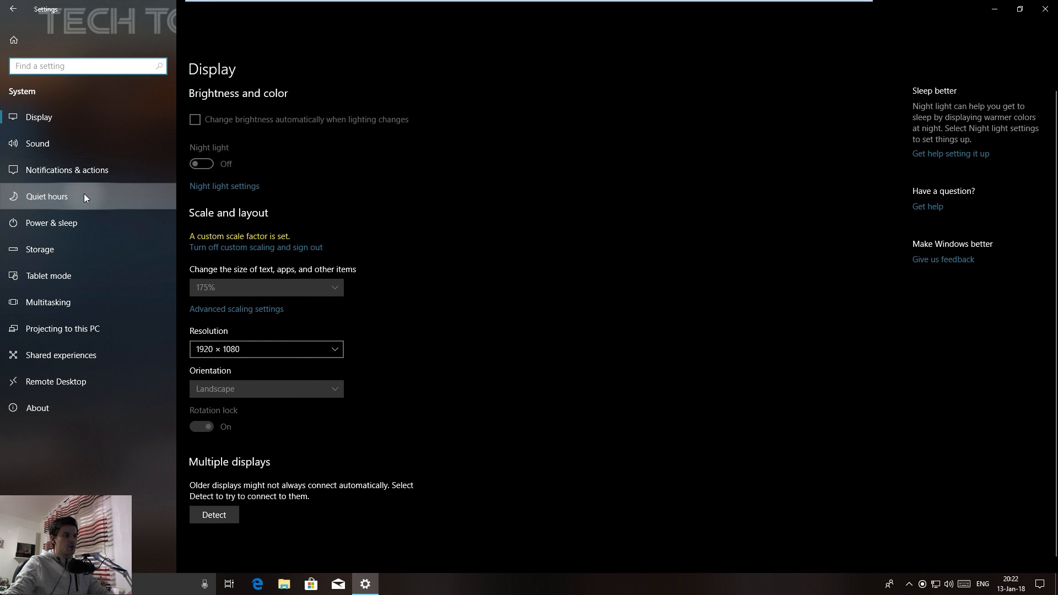
{"action": "left_click", "coordinate": [48, 196]}
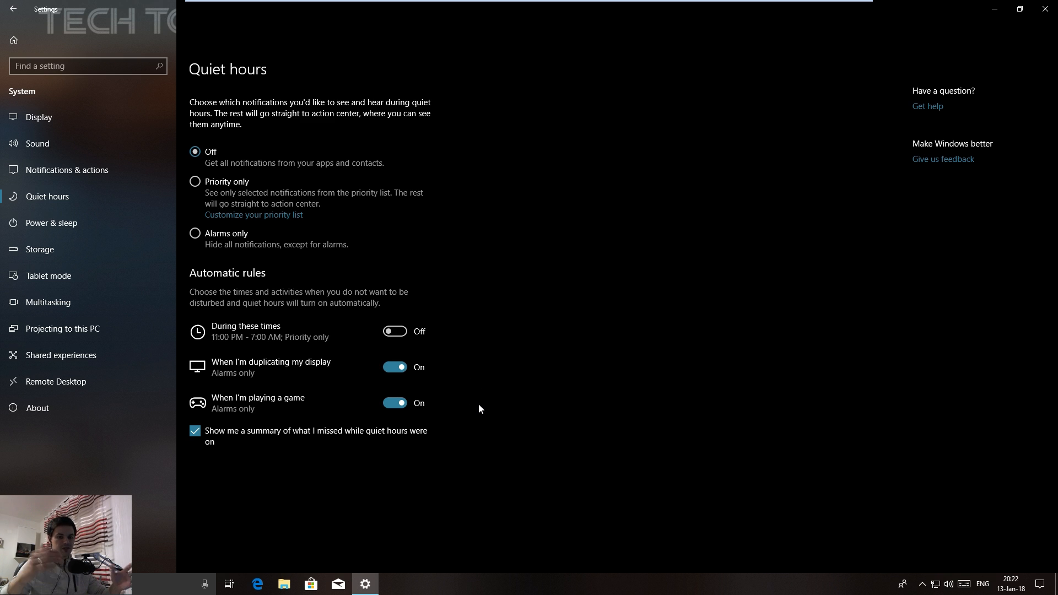
{"action": "mouse_move", "coordinate": [243, 415]}
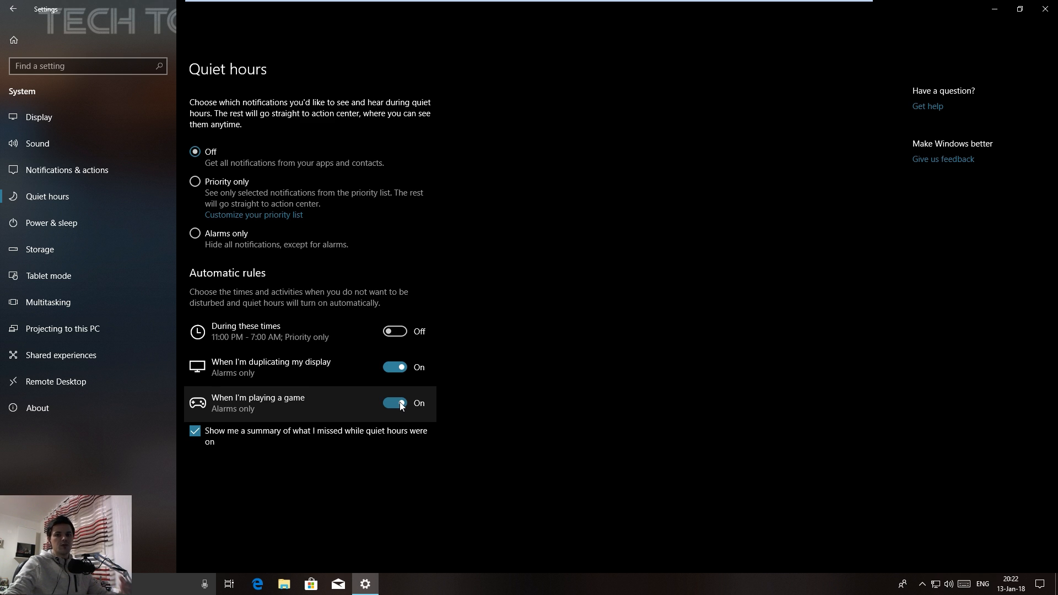
{"action": "mouse_move", "coordinate": [572, 417]}
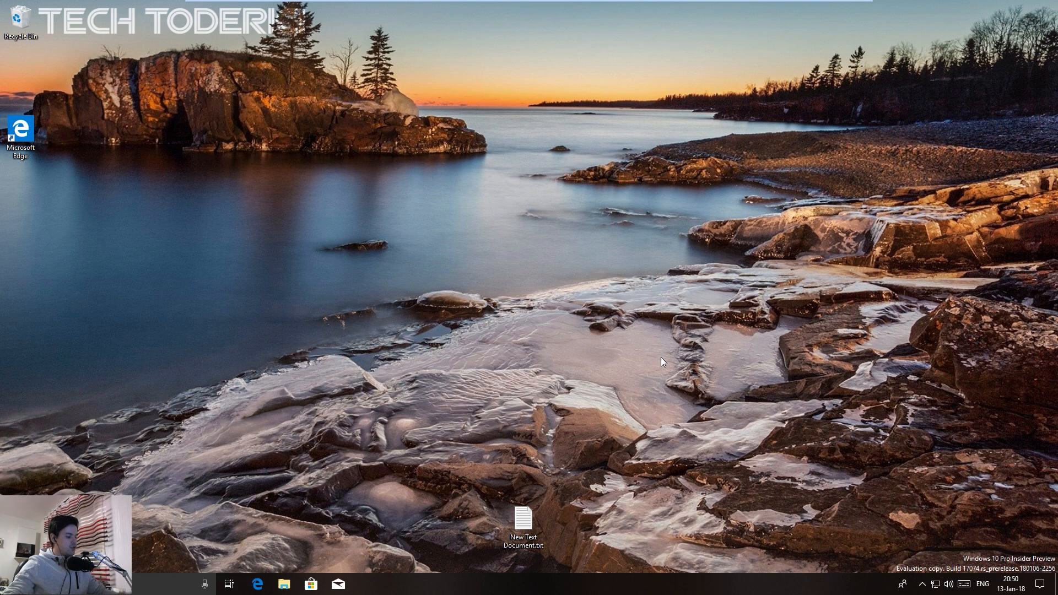
{"action": "mouse_move", "coordinate": [228, 584]}
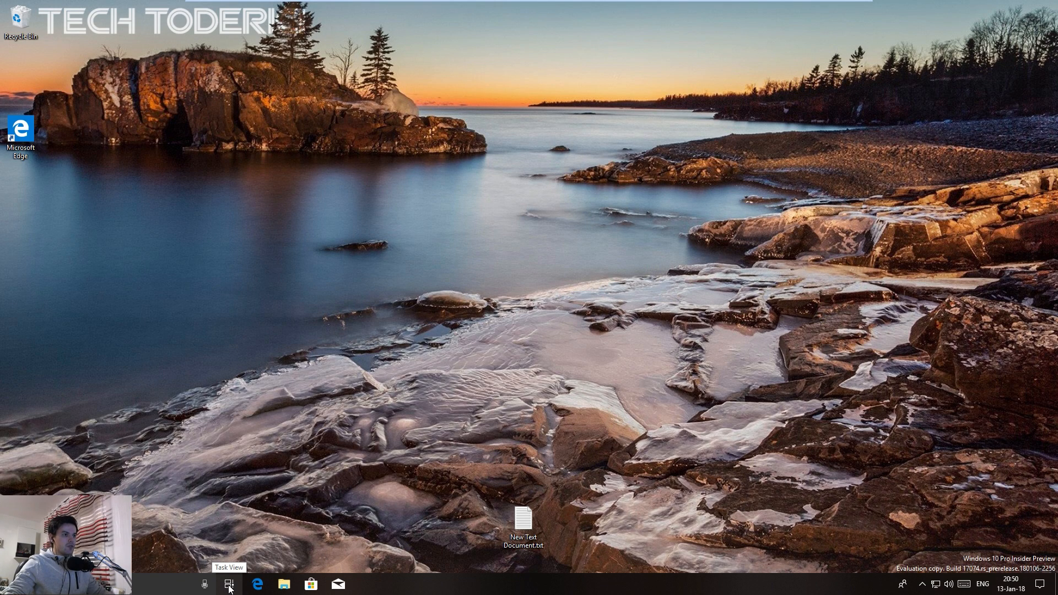
- Show Task View with File Explorer, remote-PC and dark Settings thumbnails
{"action": "left_click", "coordinate": [229, 584]}
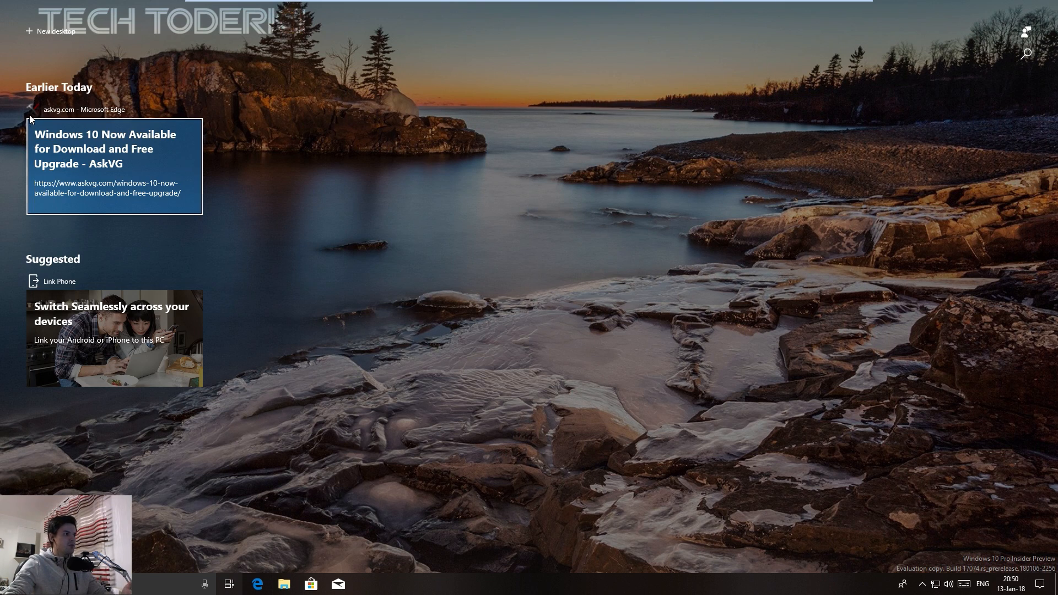
{"action": "left_click", "coordinate": [284, 584]}
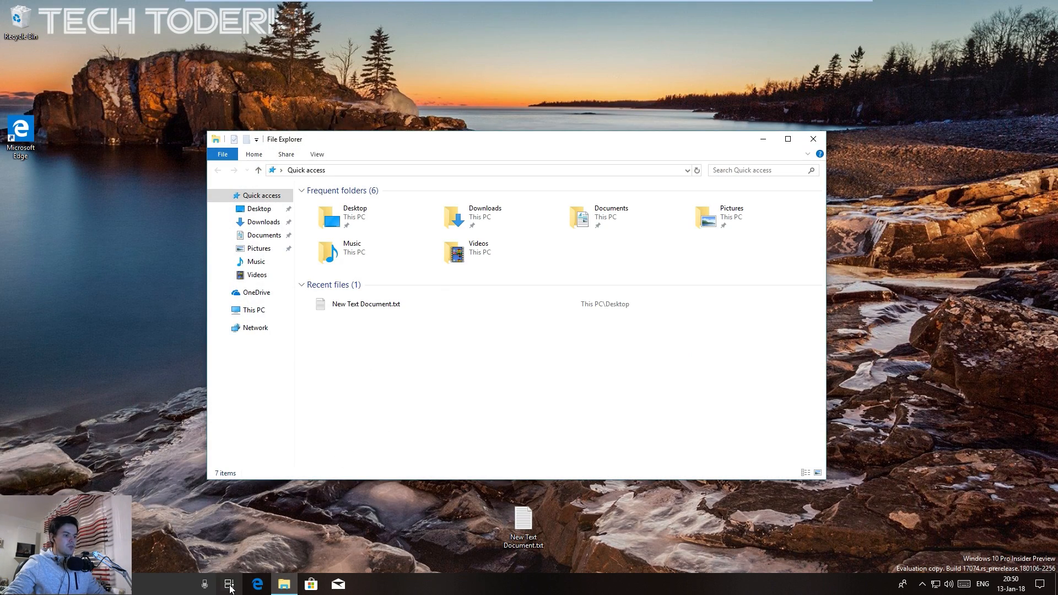
{"action": "left_click", "coordinate": [229, 584]}
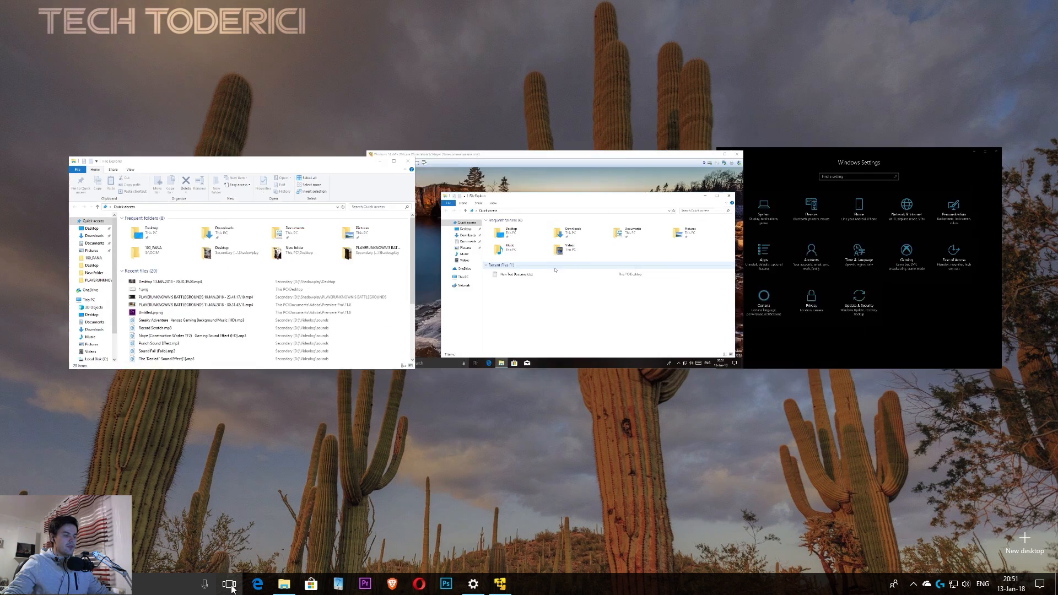
- Leave Task View to return to the File Explorer Quick access window
{"action": "left_click", "coordinate": [229, 584]}
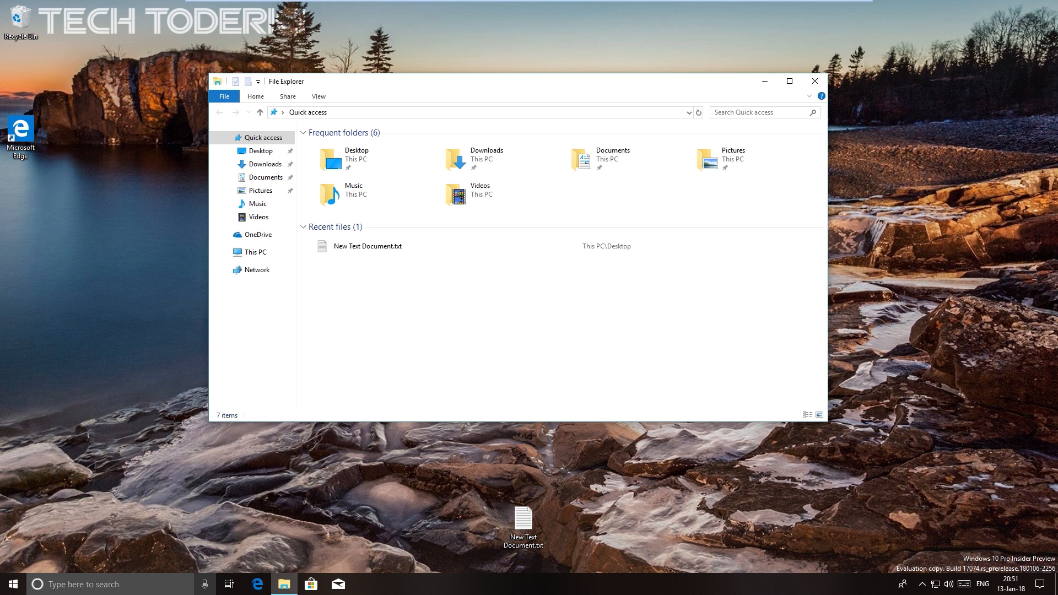
- Open the Start menu, then launch Settings from All settings toward Personalization > Start
{"action": "left_click", "coordinate": [12, 584]}
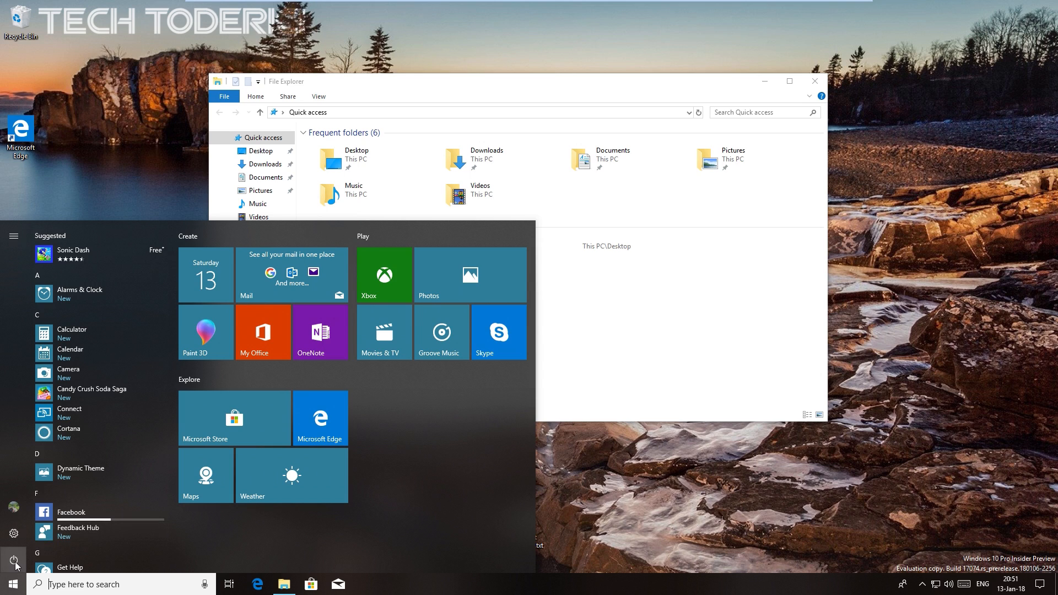
{"action": "mouse_move", "coordinate": [13, 533]}
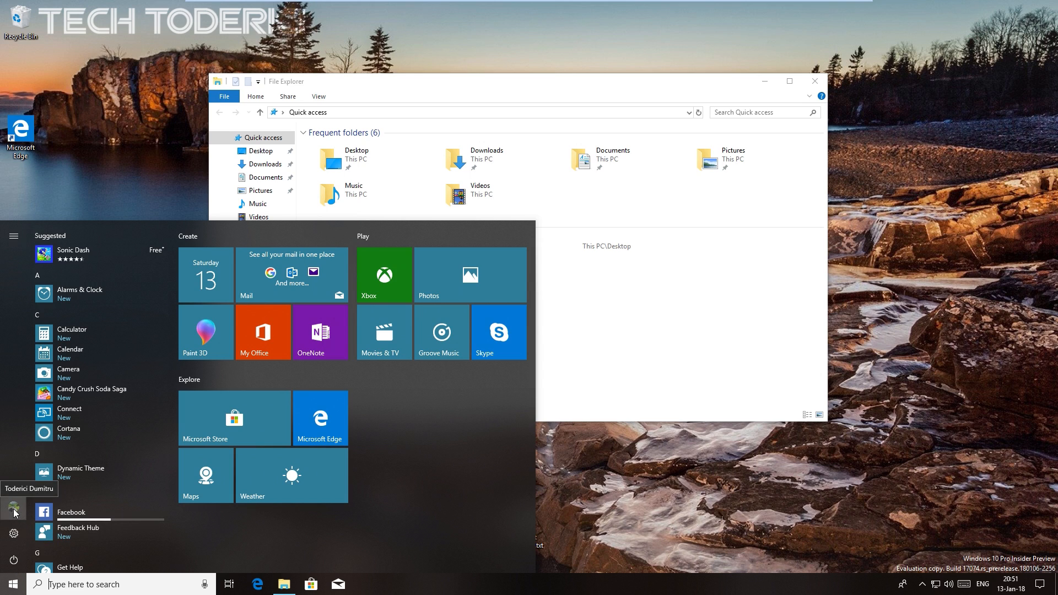
{"action": "mouse_move", "coordinate": [18, 540]}
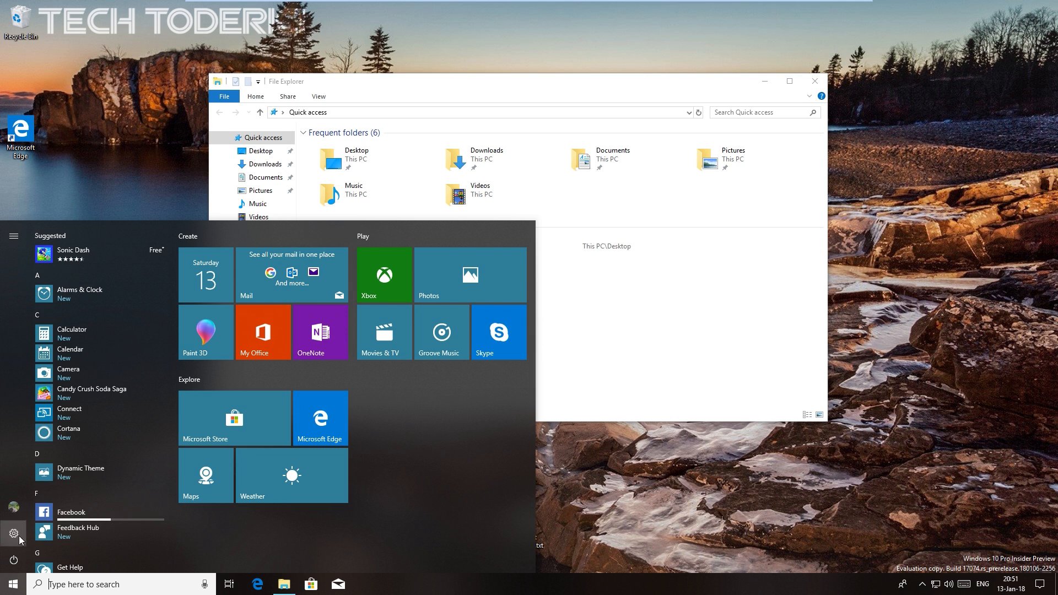
{"action": "mouse_move", "coordinate": [733, 279]}
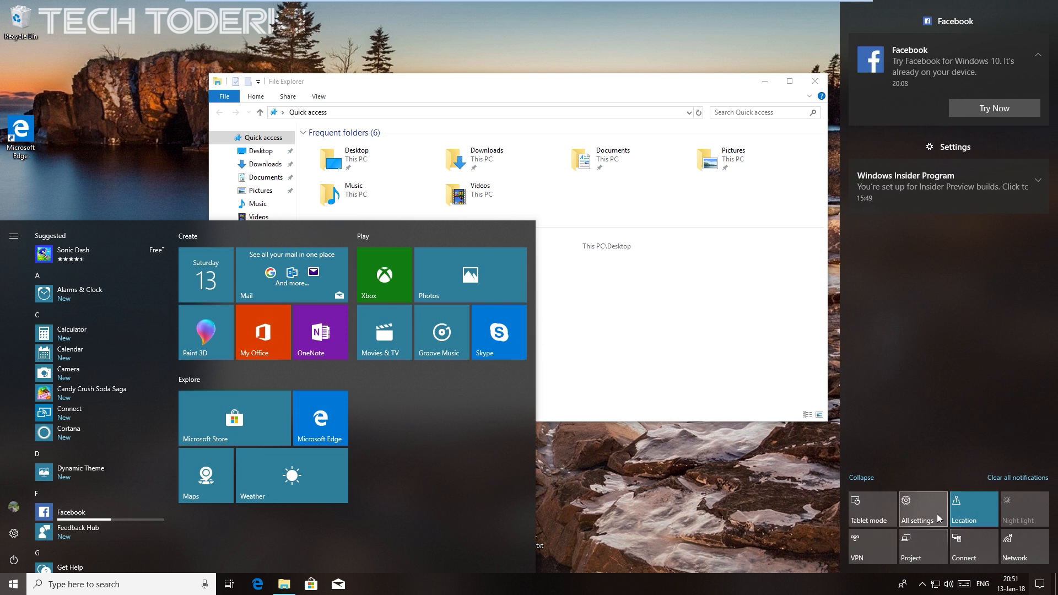
{"action": "left_click", "coordinate": [922, 509]}
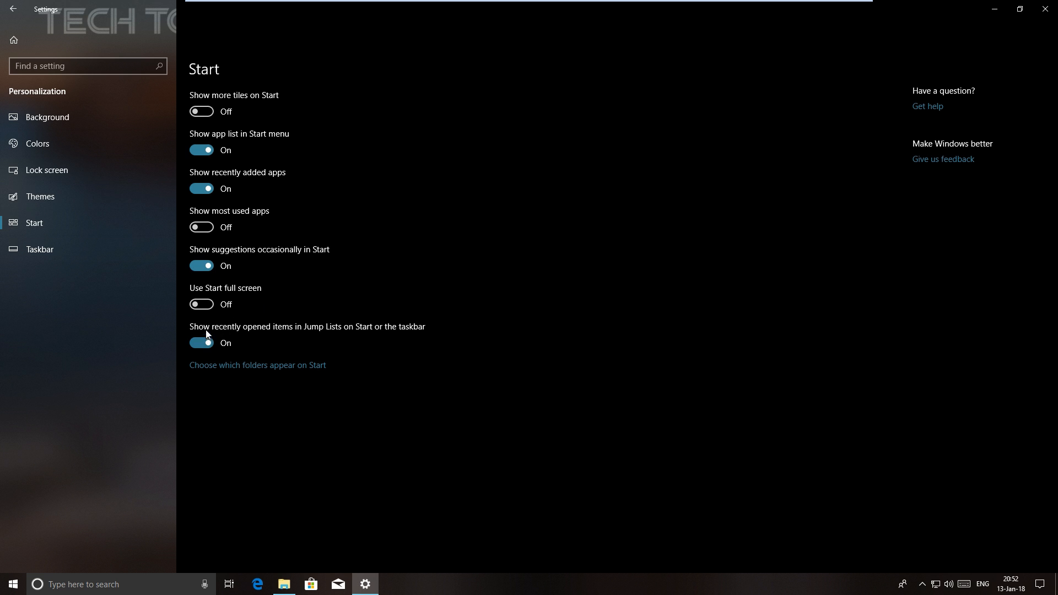
{"action": "mouse_move", "coordinate": [291, 372]}
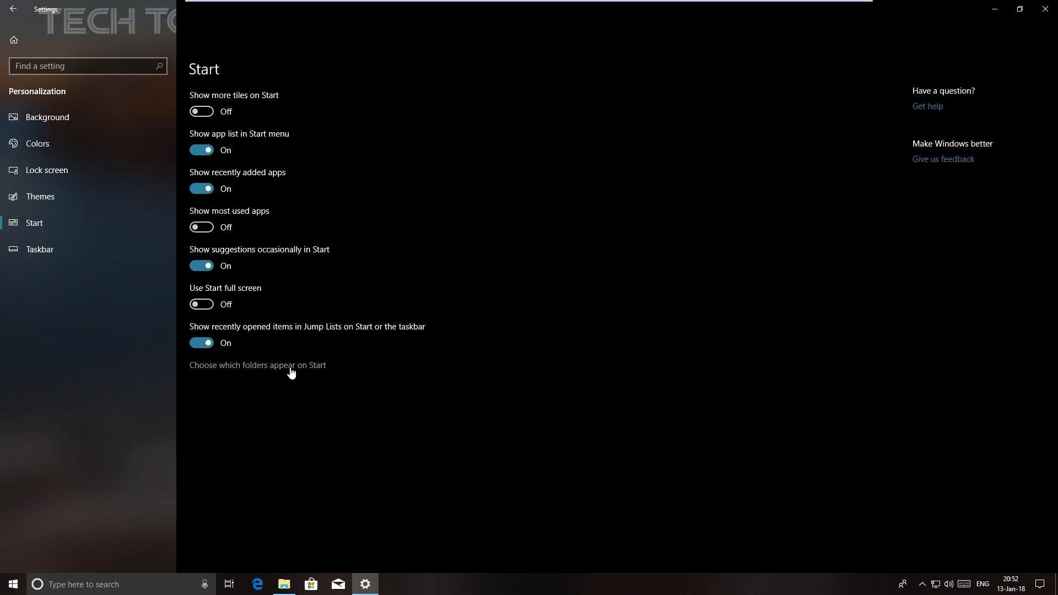
- Turn on File Explorer, Settings and Downloads as Start folders, and turn Documents off
{"action": "left_click", "coordinate": [256, 365]}
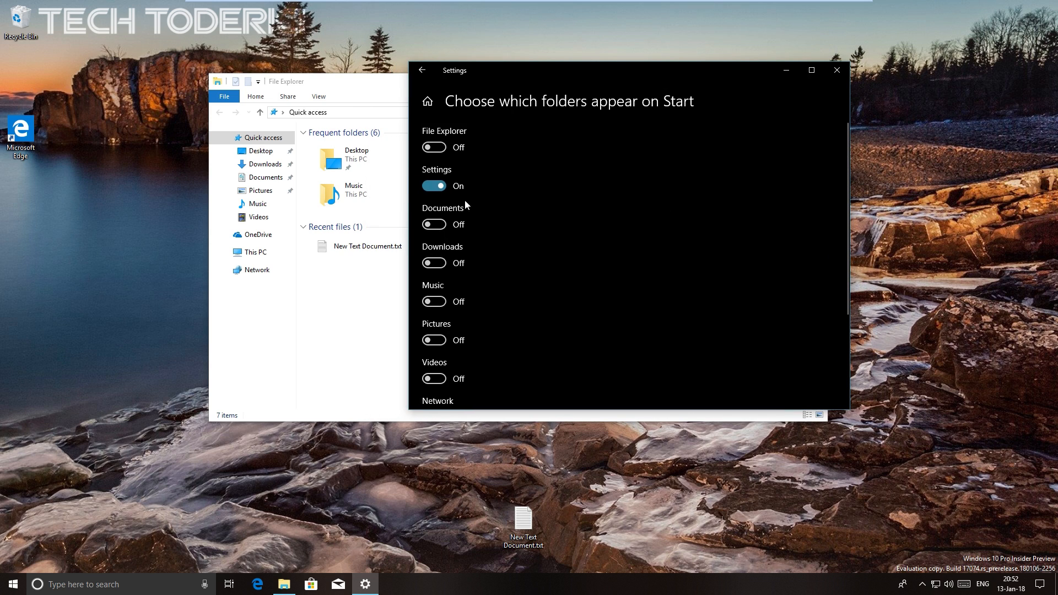
{"action": "scroll", "scroll_direction": "down", "scroll_amount": 3}
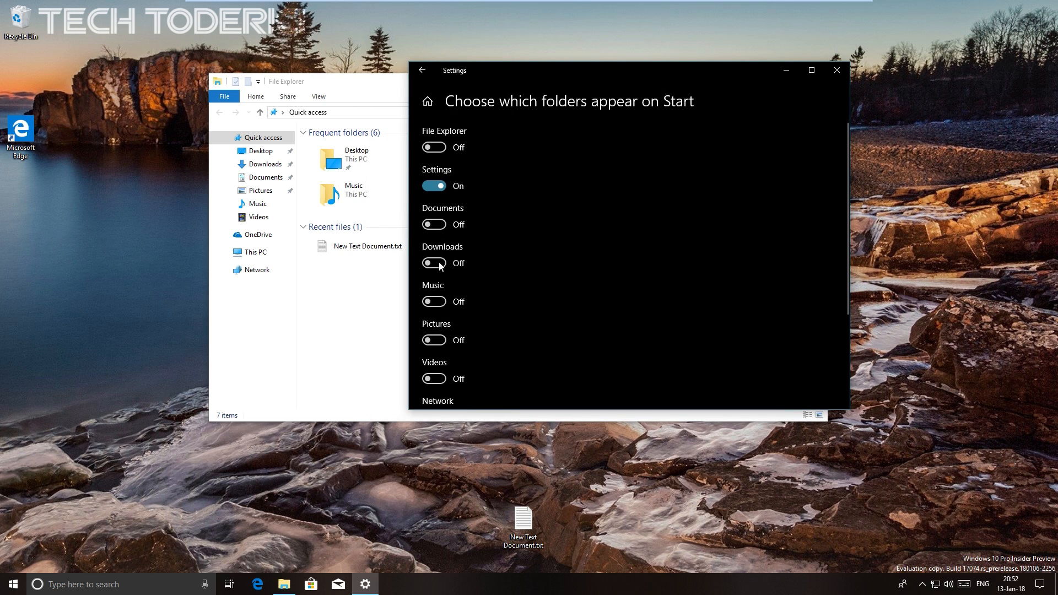
{"action": "scroll", "scroll_direction": "down", "scroll_amount": 3}
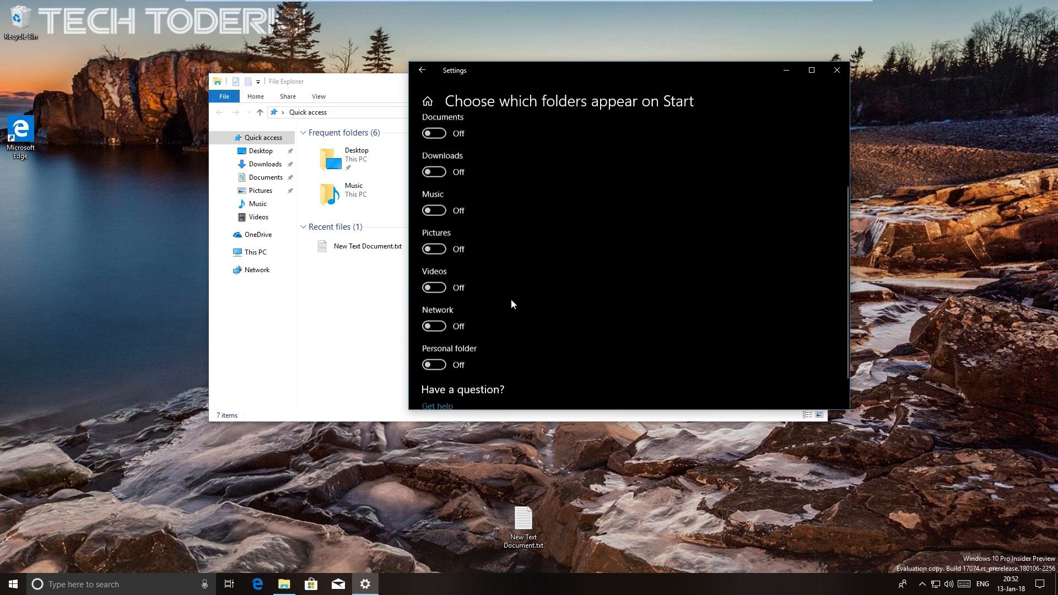
{"action": "left_click", "coordinate": [433, 185]}
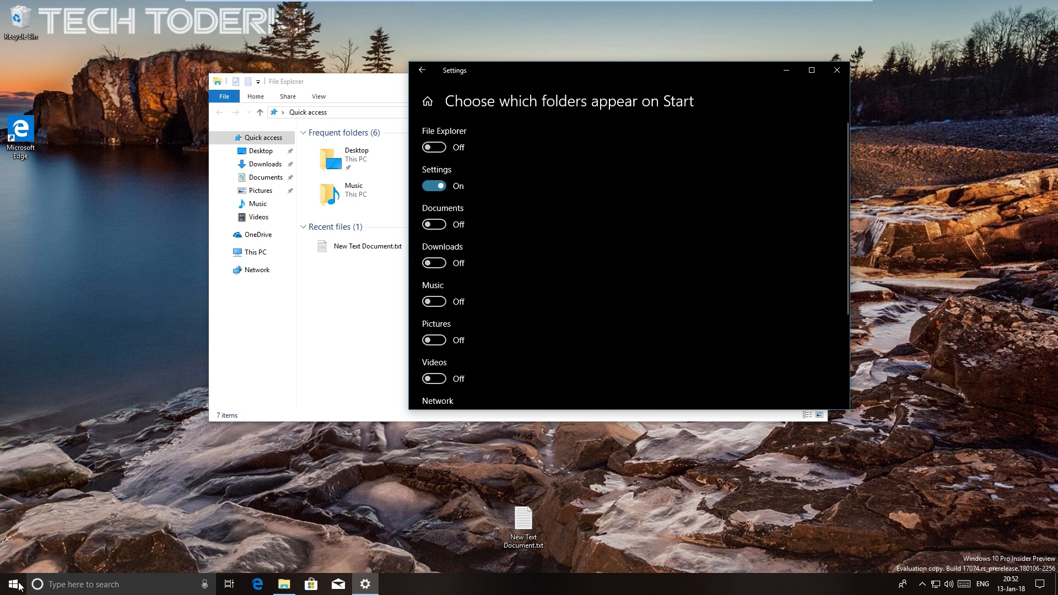
{"action": "left_click", "coordinate": [12, 585]}
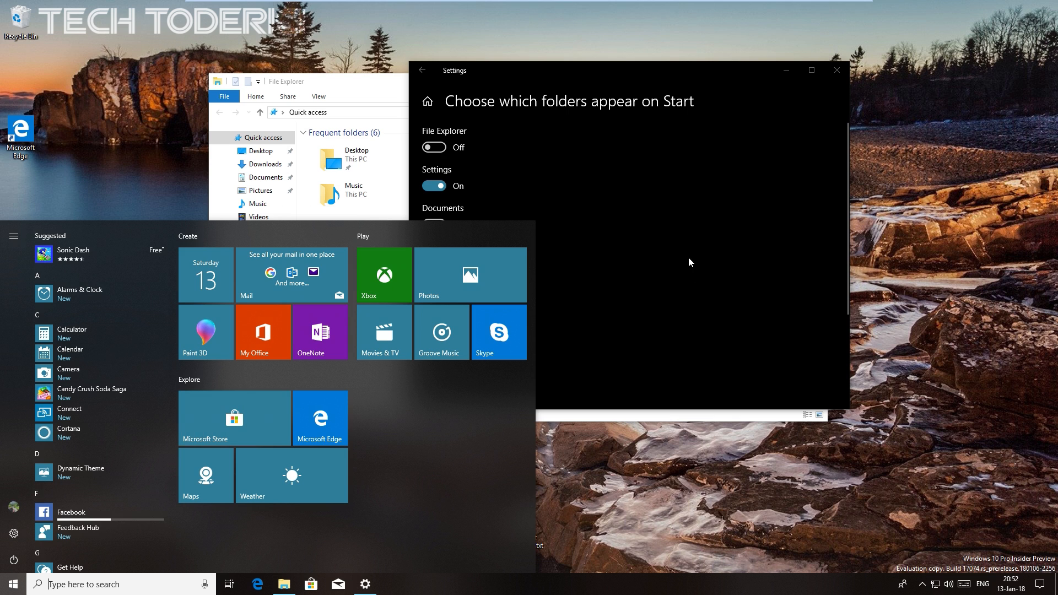
{"action": "left_click", "coordinate": [433, 147]}
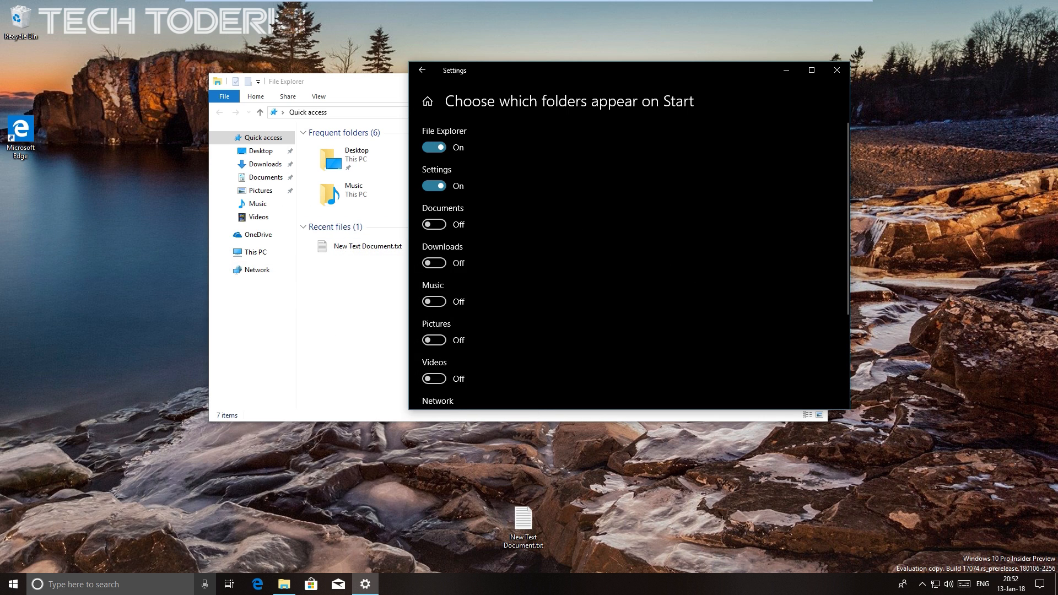
{"action": "left_click", "coordinate": [12, 583]}
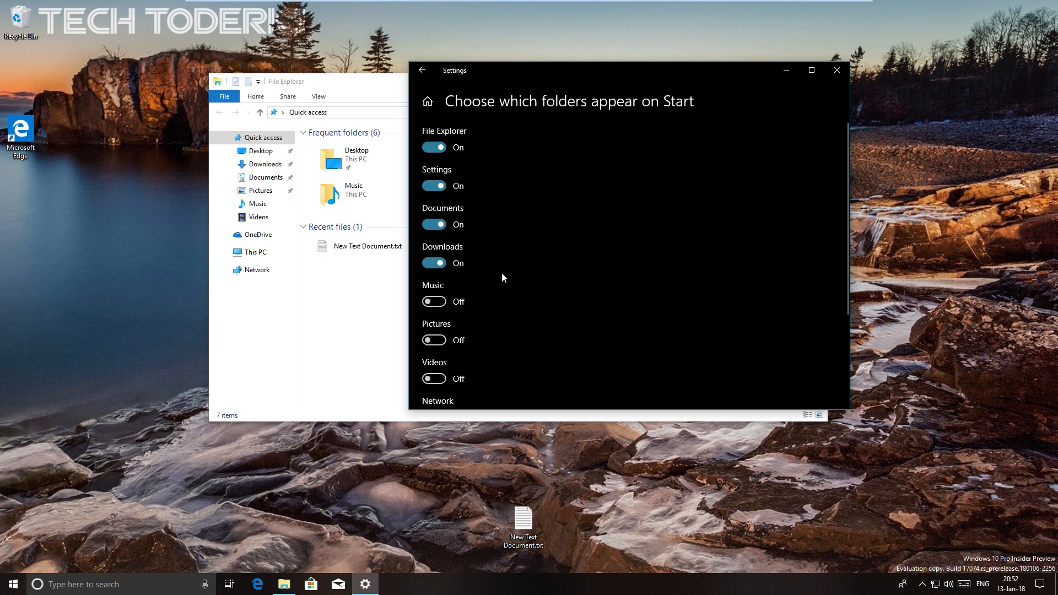
{"action": "left_click", "coordinate": [433, 224]}
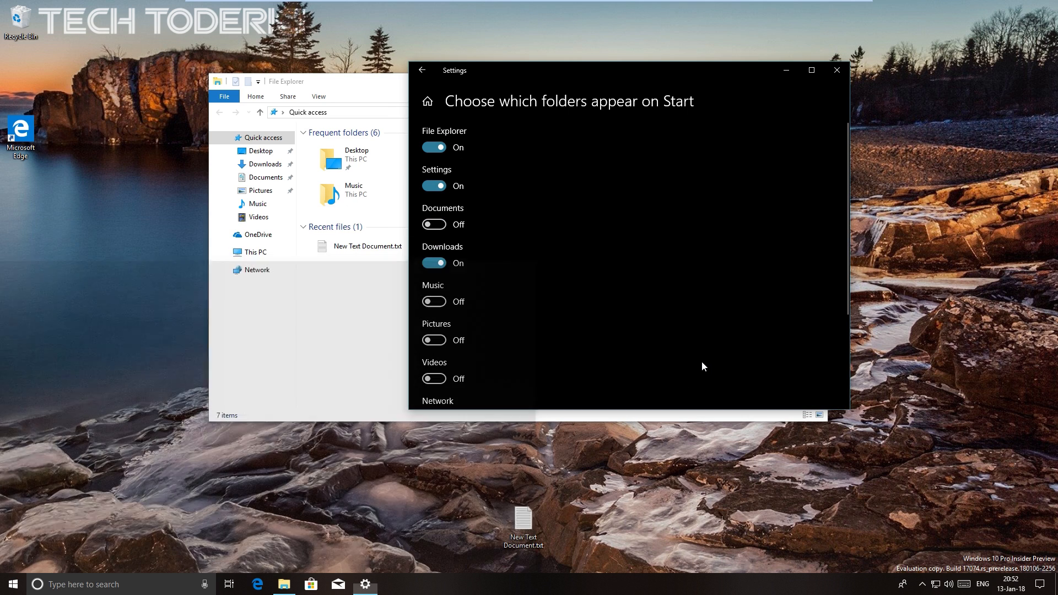
{"action": "scroll", "scroll_direction": "down", "scroll_amount": 3}
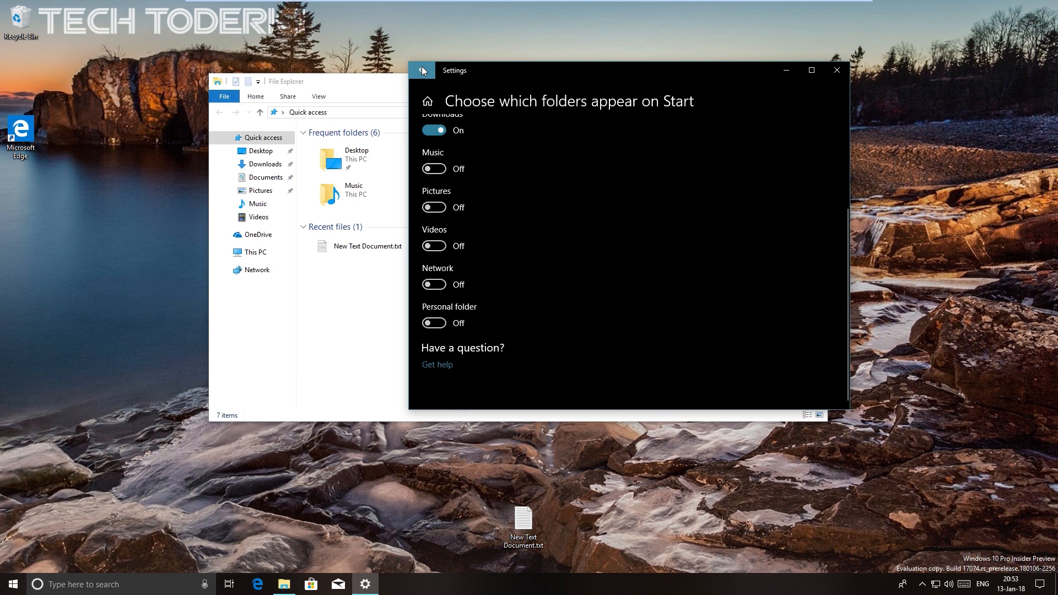
{"action": "left_click", "coordinate": [422, 70]}
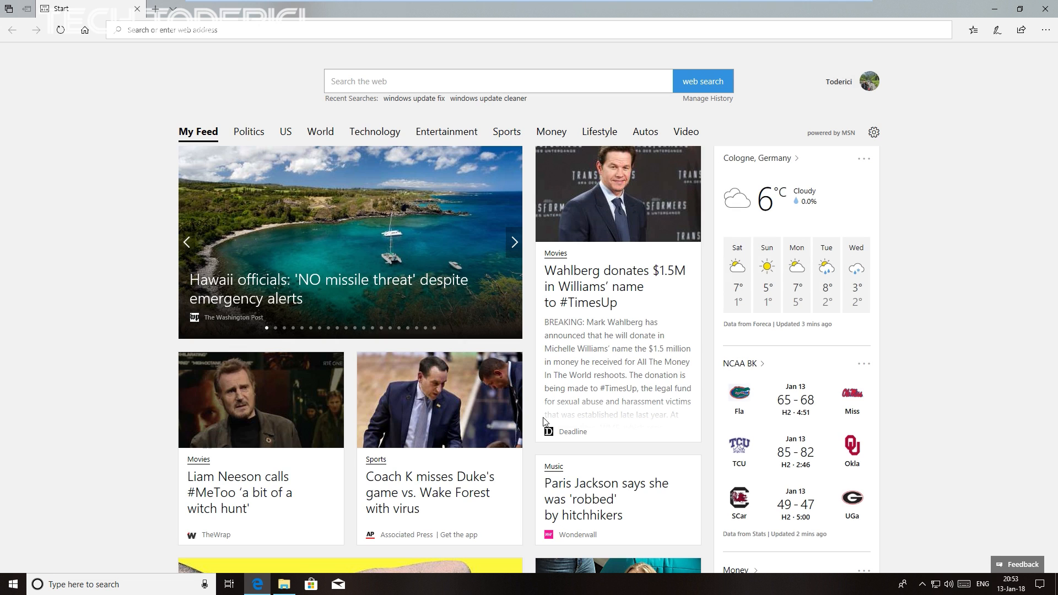
{"action": "mouse_move", "coordinate": [941, 250]}
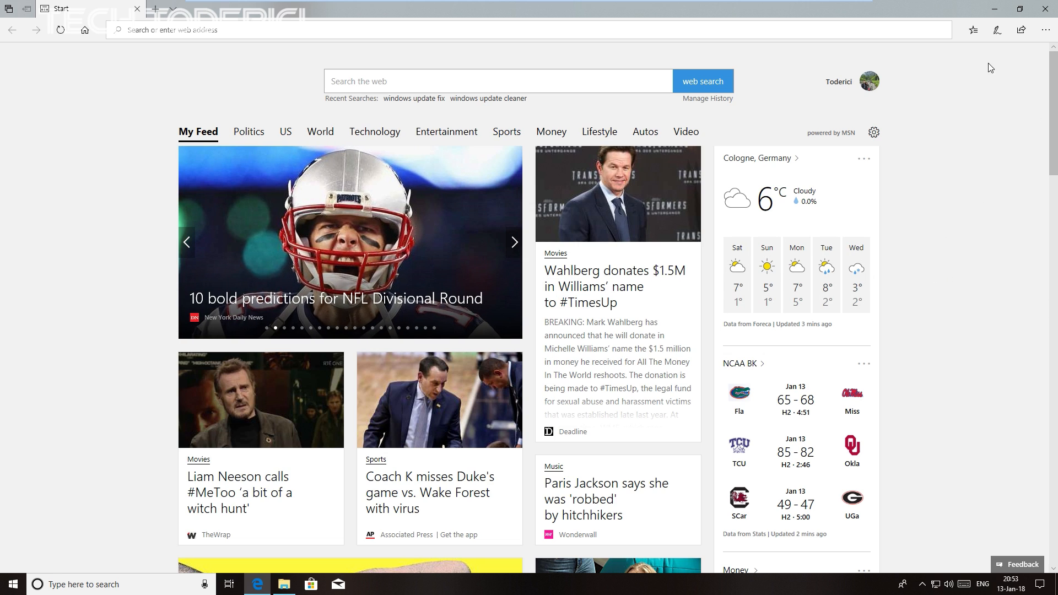
{"action": "mouse_move", "coordinate": [1045, 30]}
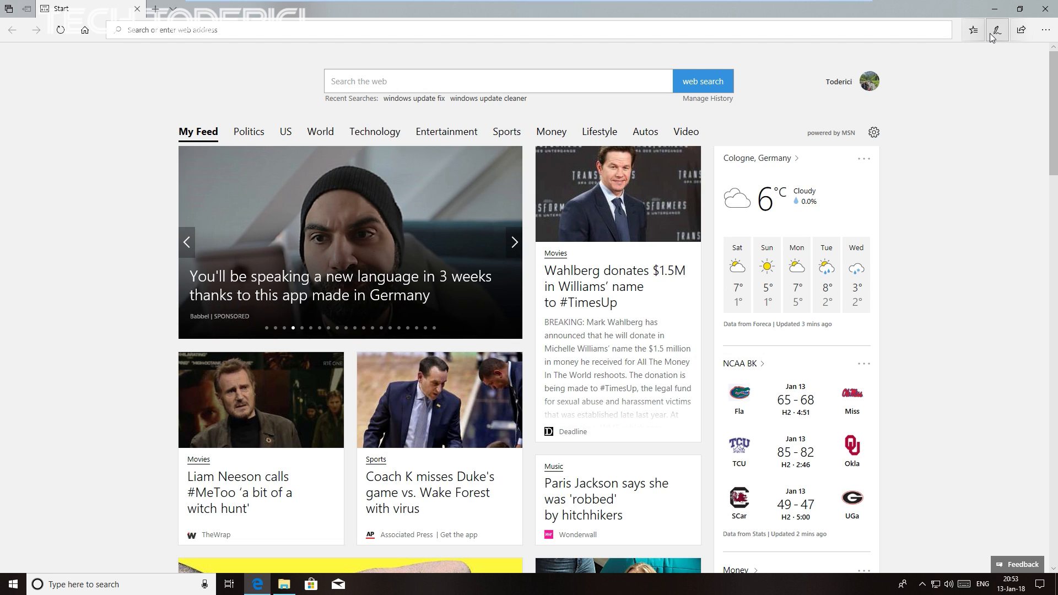
{"action": "mouse_move", "coordinate": [973, 29]}
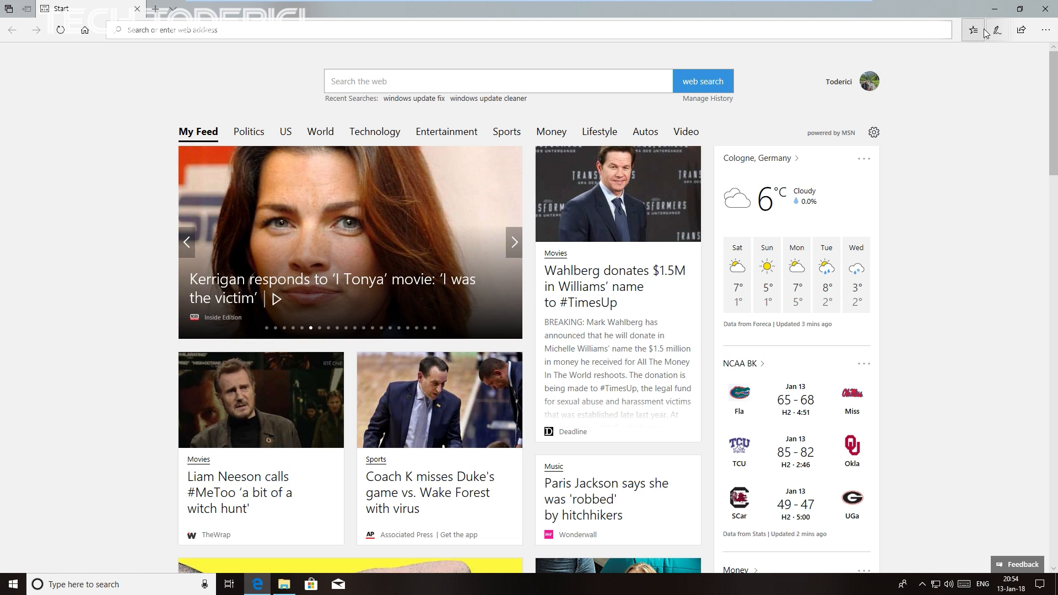
- Open Edge's Settings and more menu over the MSN news start page
{"action": "left_click", "coordinate": [514, 243]}
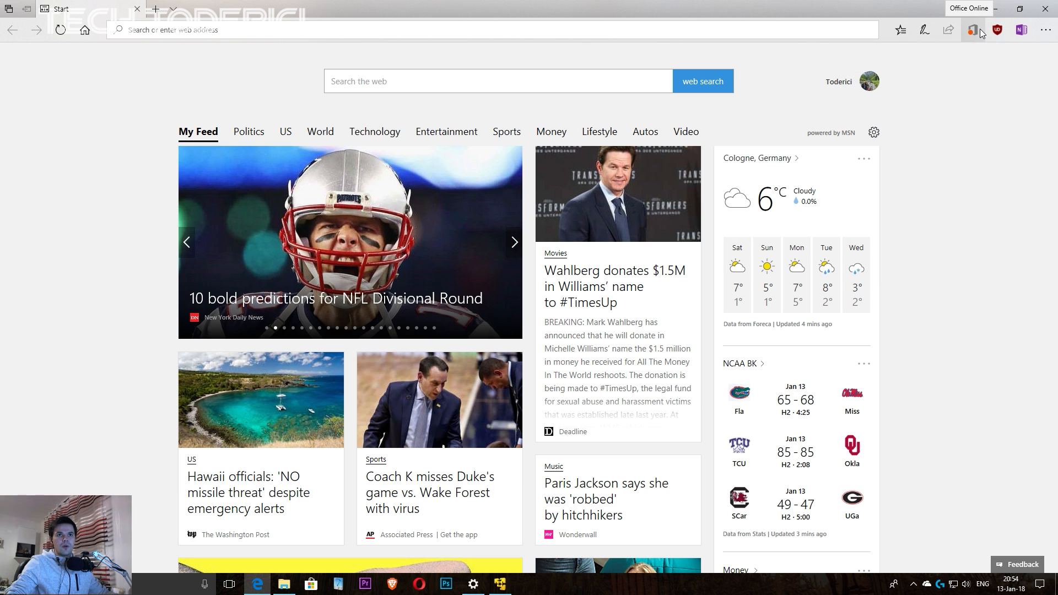
{"action": "mouse_move", "coordinate": [926, 30]}
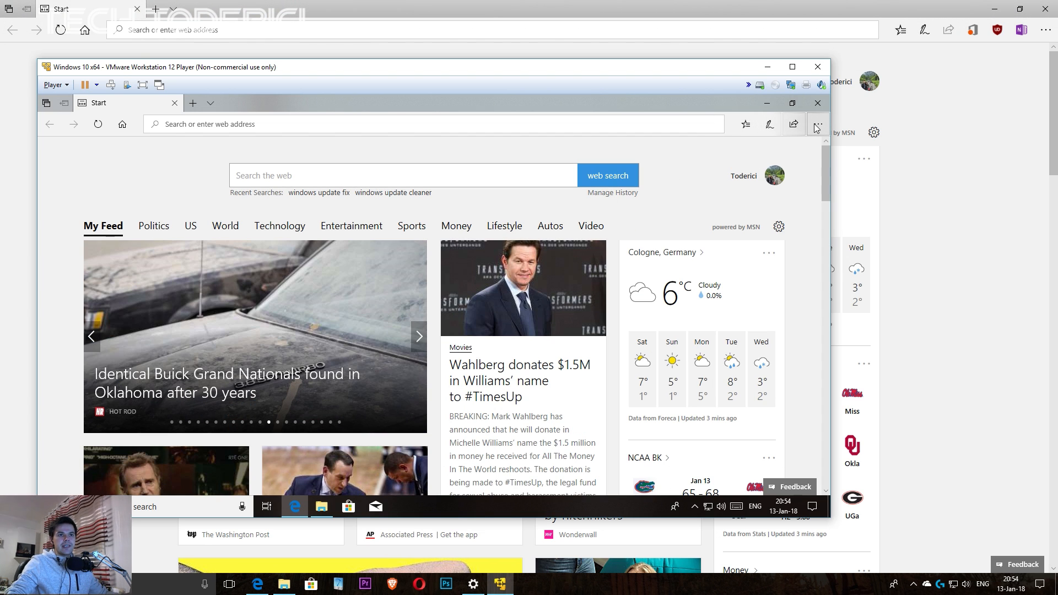
{"action": "mouse_move", "coordinate": [815, 124]}
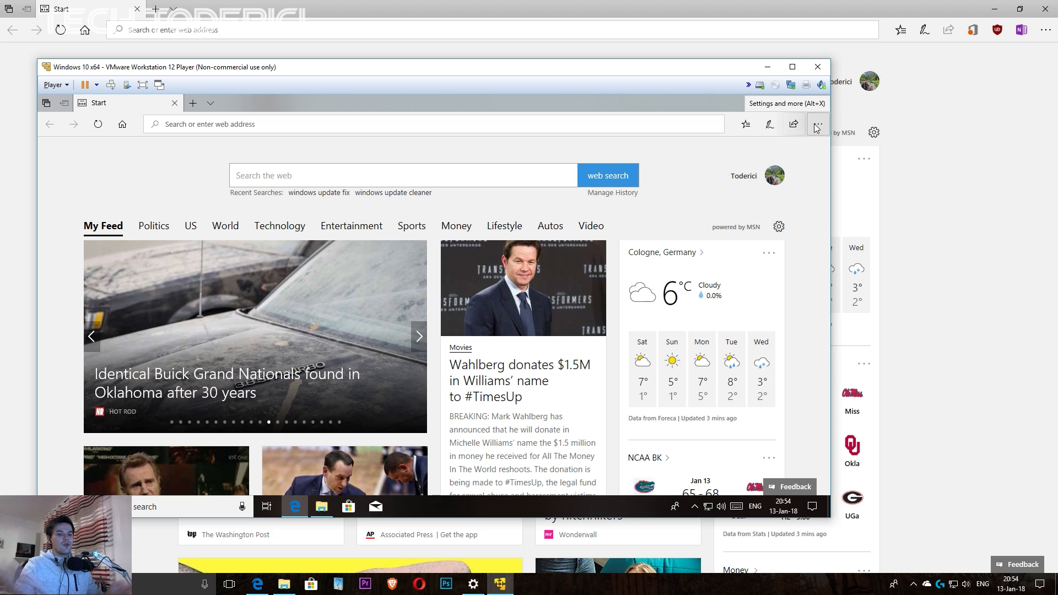
{"action": "left_click", "coordinate": [419, 337]}
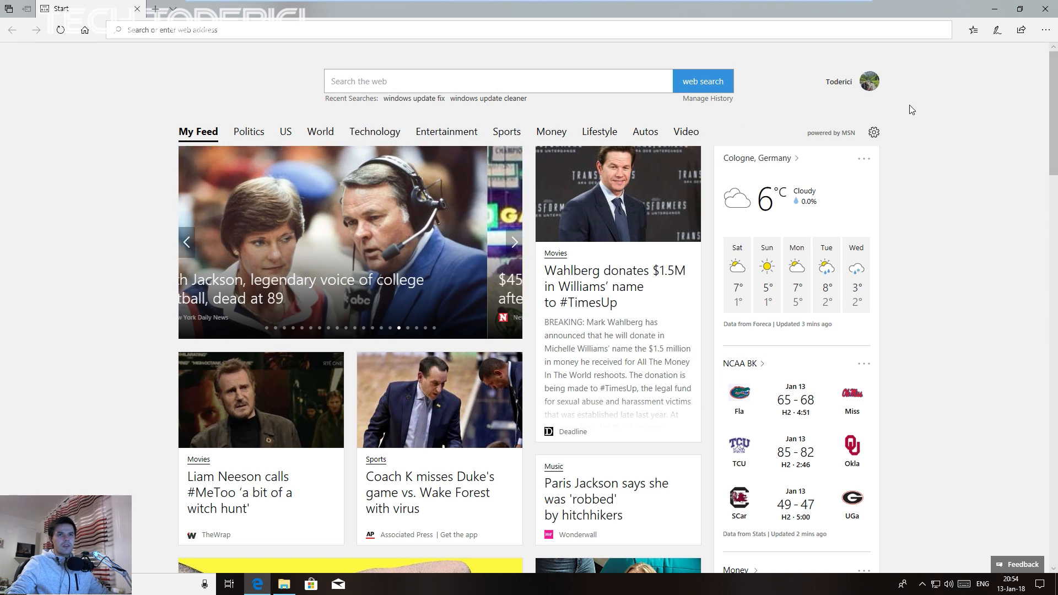
{"action": "left_click", "coordinate": [1046, 30]}
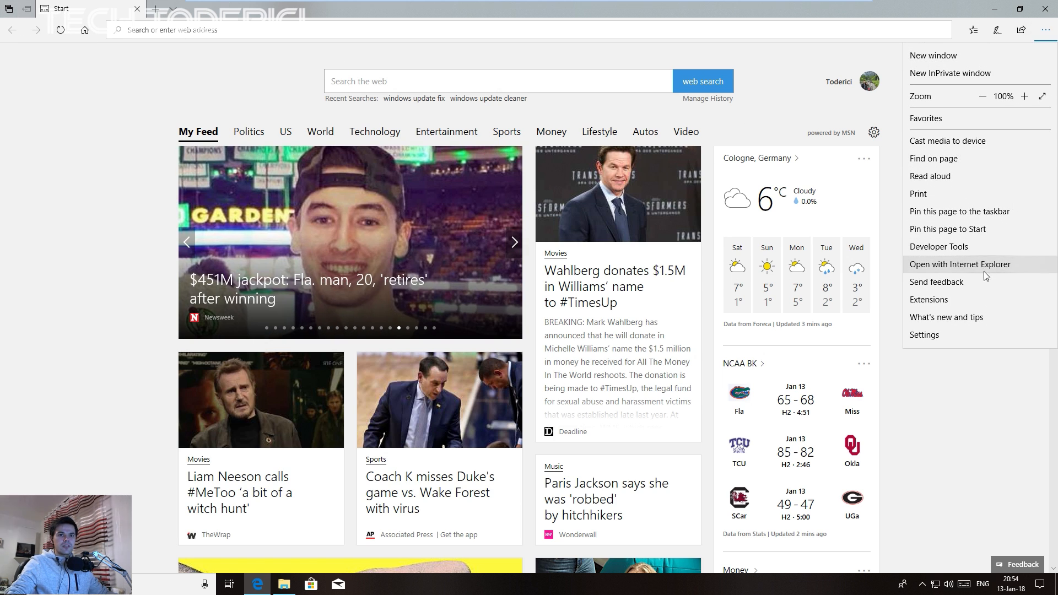
- Close the Edge Settings and more menu, then reopen it to look through its entries
{"action": "left_click", "coordinate": [1045, 29]}
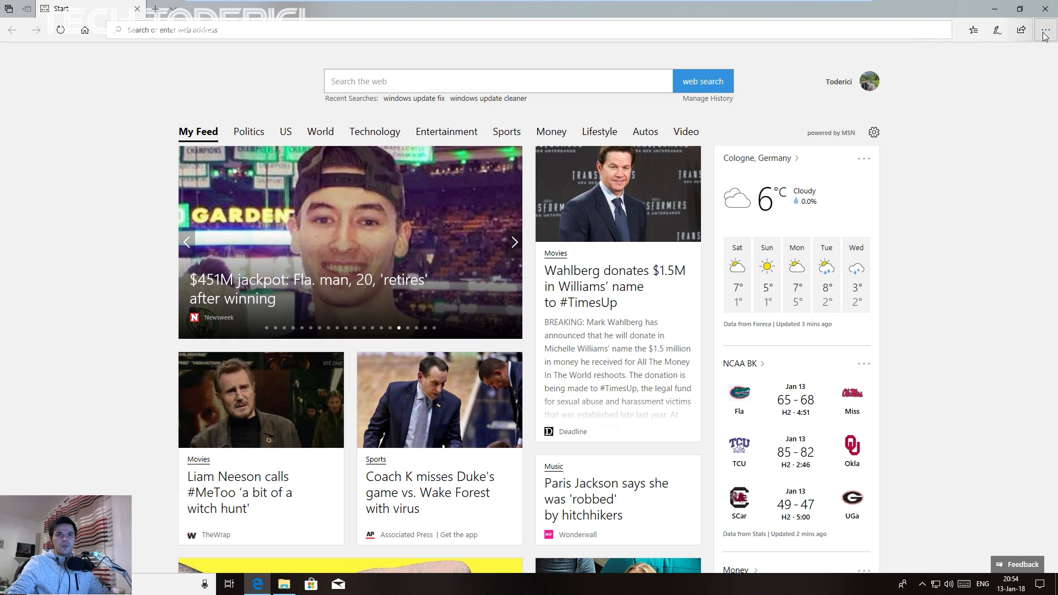
{"action": "left_click", "coordinate": [1046, 29]}
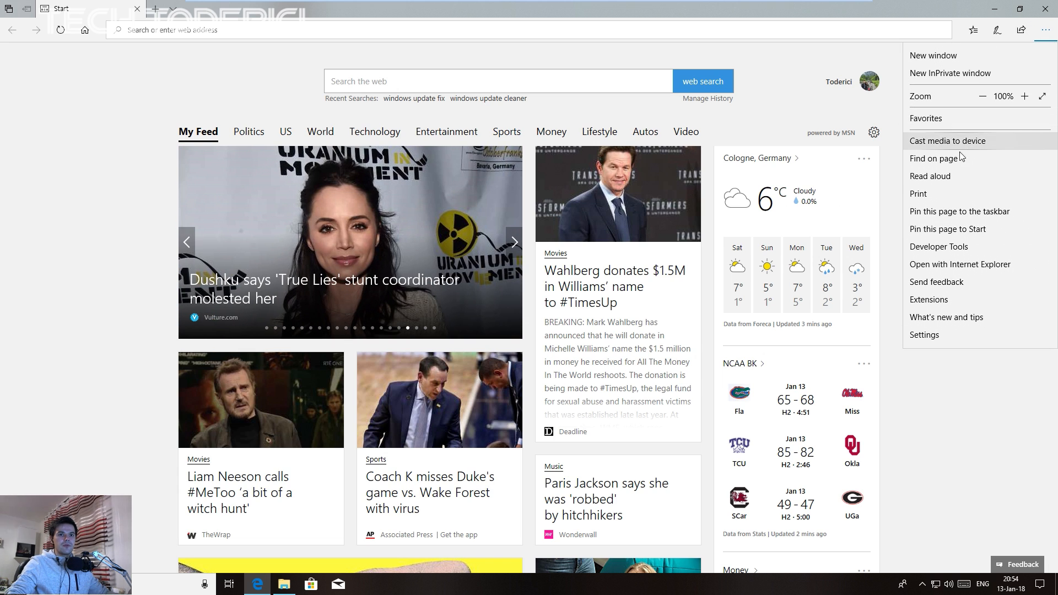
{"action": "mouse_move", "coordinate": [947, 317]}
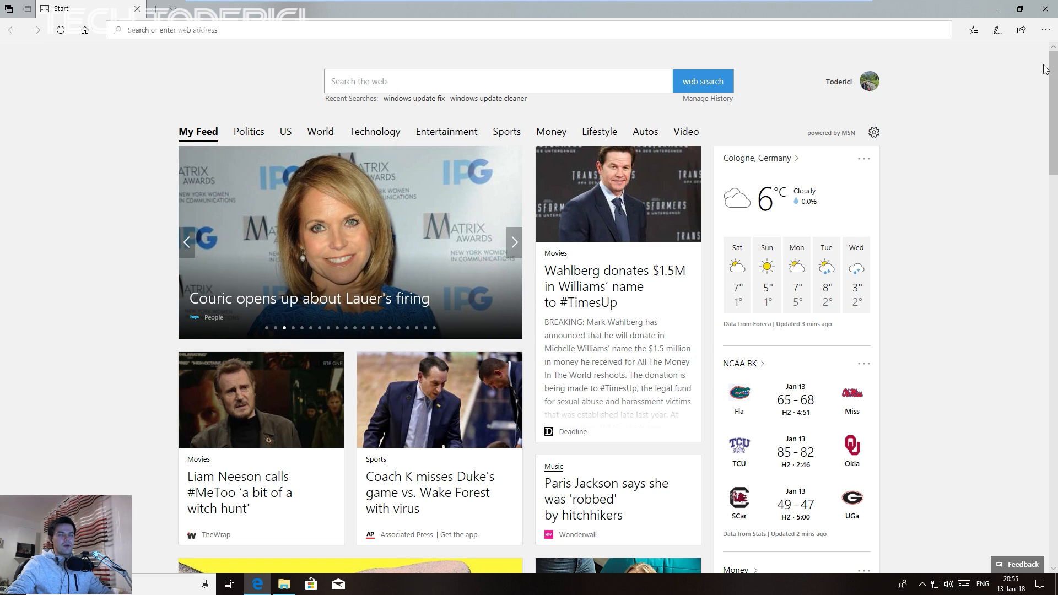
{"action": "mouse_move", "coordinate": [973, 31]}
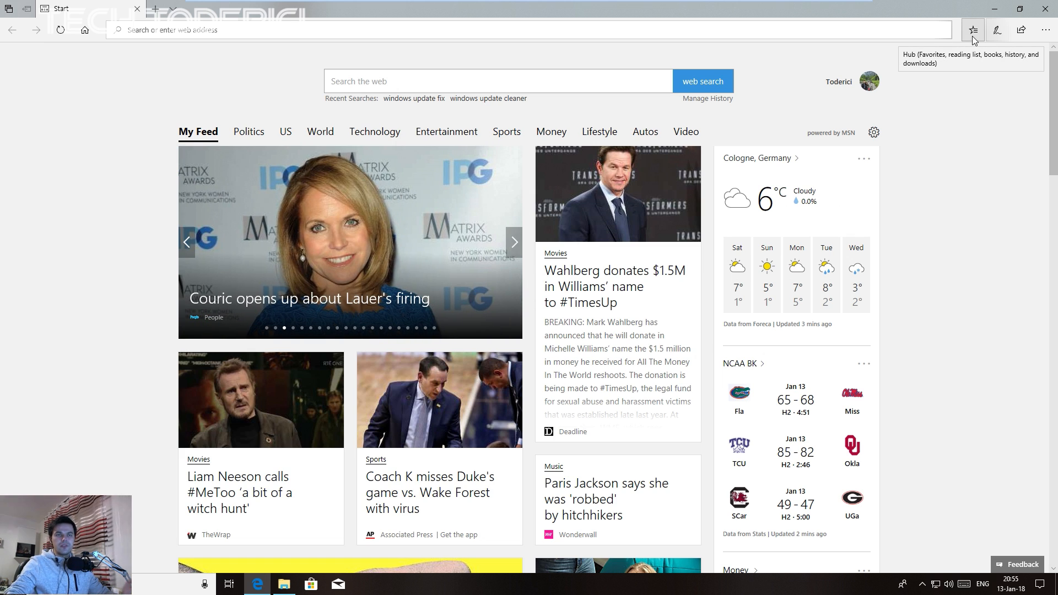
- Open the Edge hub and switch between History, Downloads and back to Books
{"action": "left_click", "coordinate": [973, 29]}
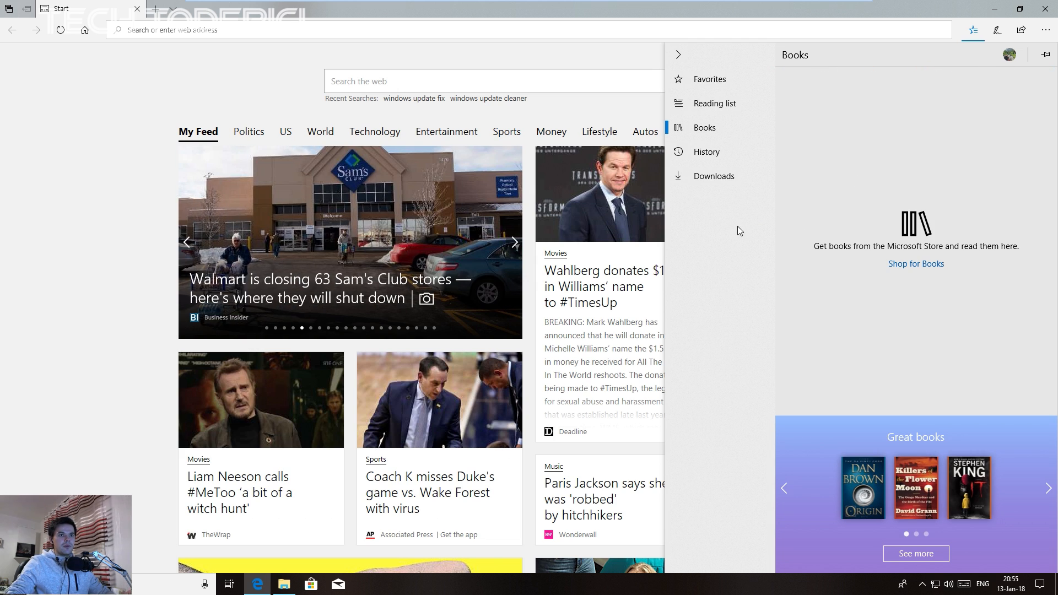
{"action": "left_click", "coordinate": [707, 152]}
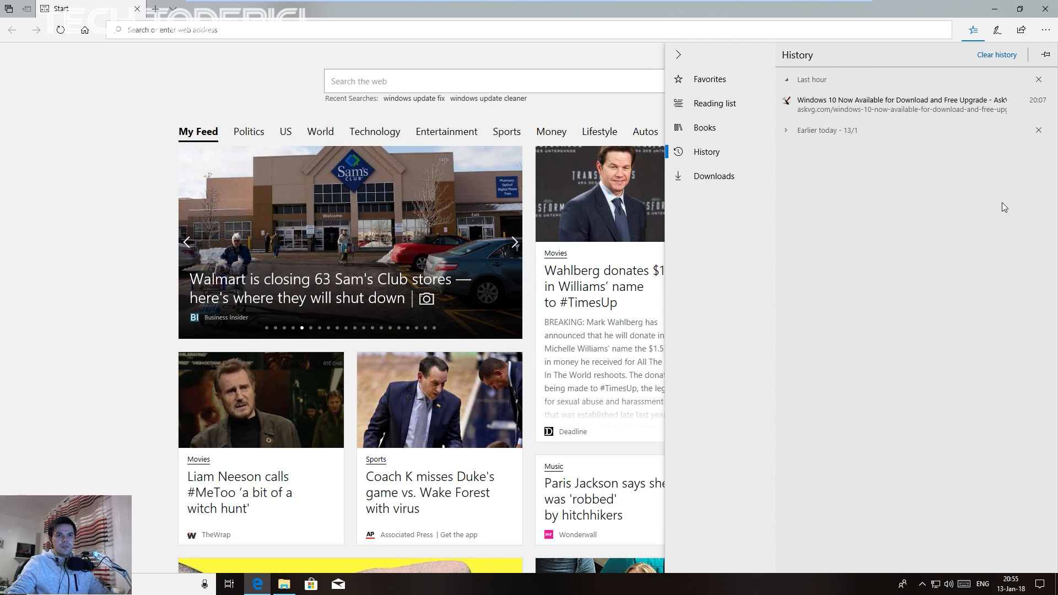
{"action": "left_click", "coordinate": [713, 176]}
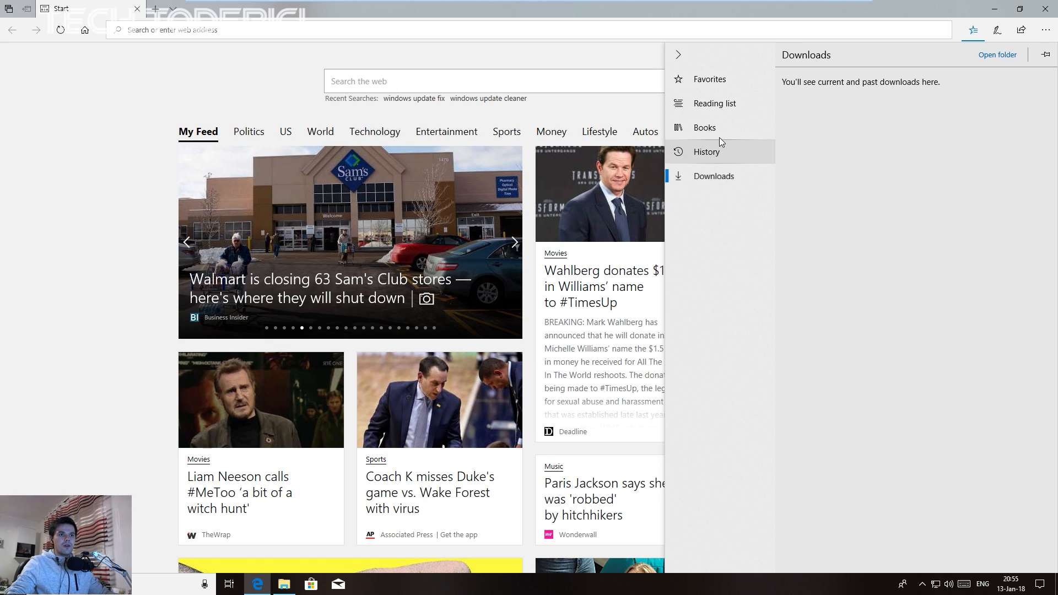
{"action": "left_click", "coordinate": [704, 128]}
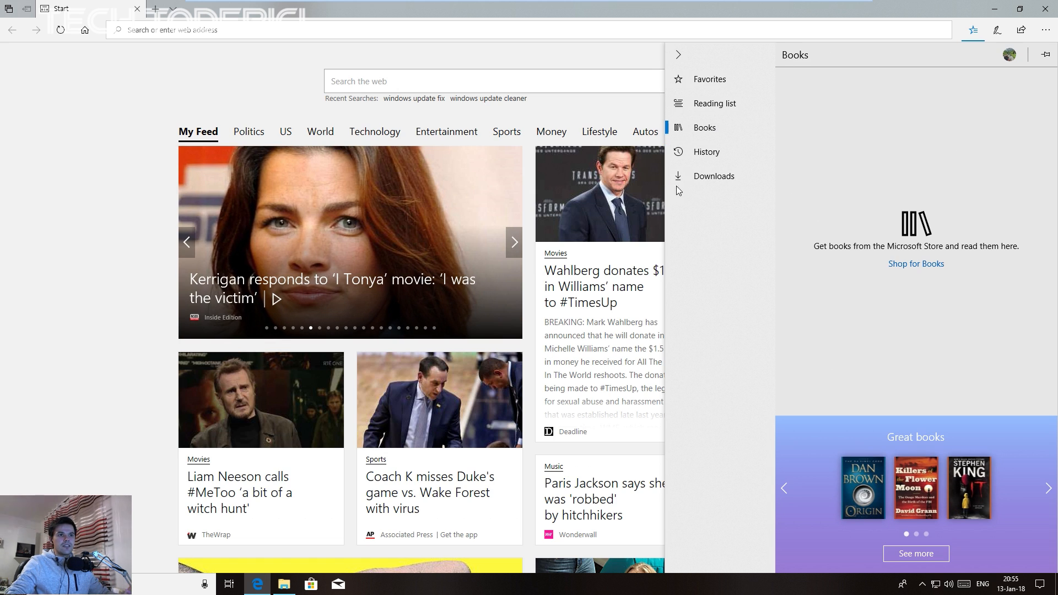
{"action": "mouse_move", "coordinate": [784, 489]}
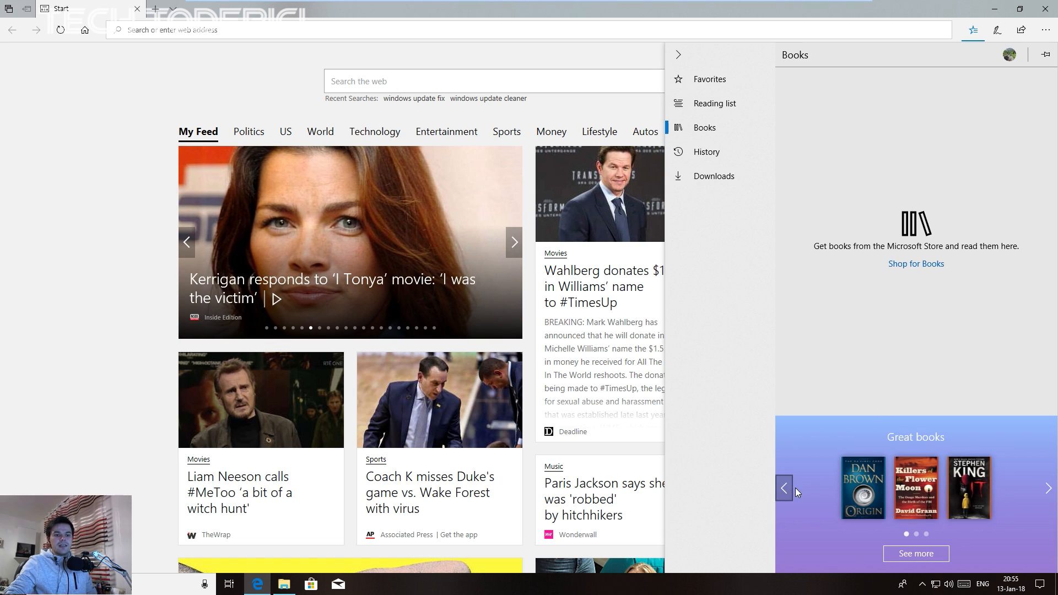
- Flip through the Great books carousel and open Dan Brown's Origin
{"action": "left_click", "coordinate": [783, 489]}
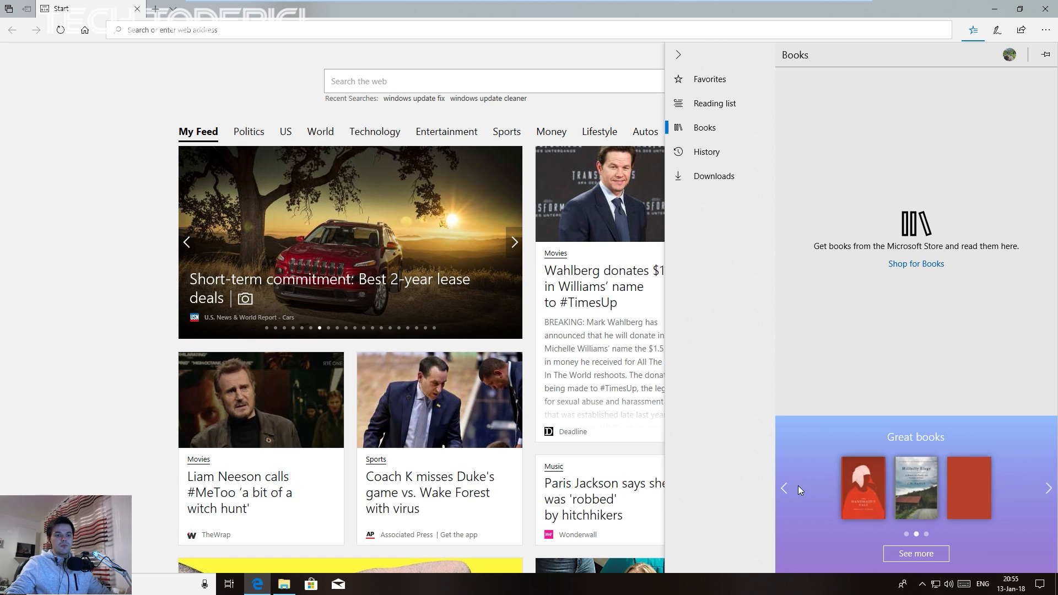
{"action": "left_click", "coordinate": [1049, 487]}
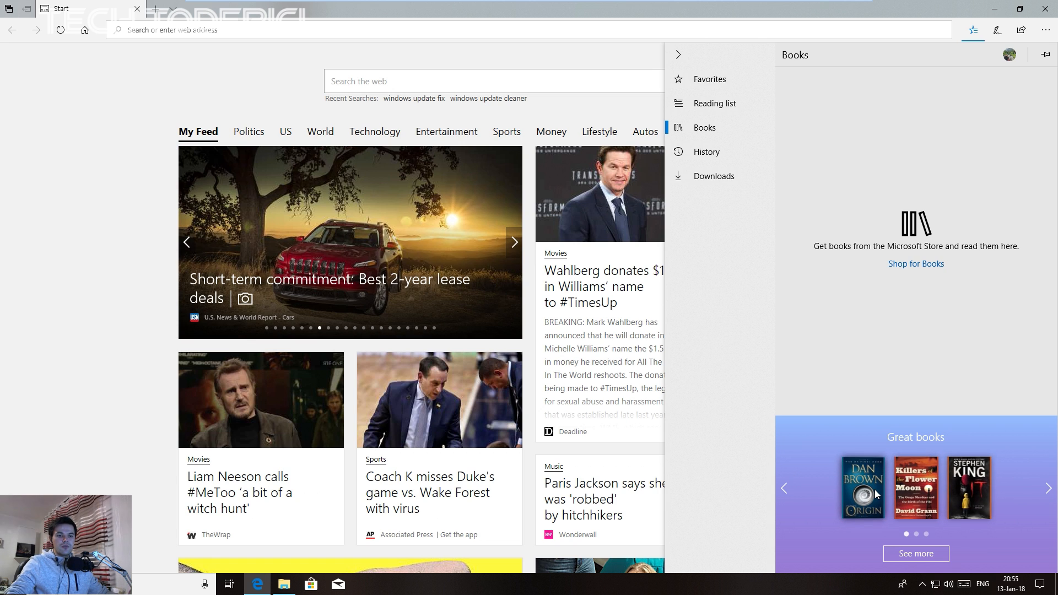
{"action": "left_click", "coordinate": [309, 584]}
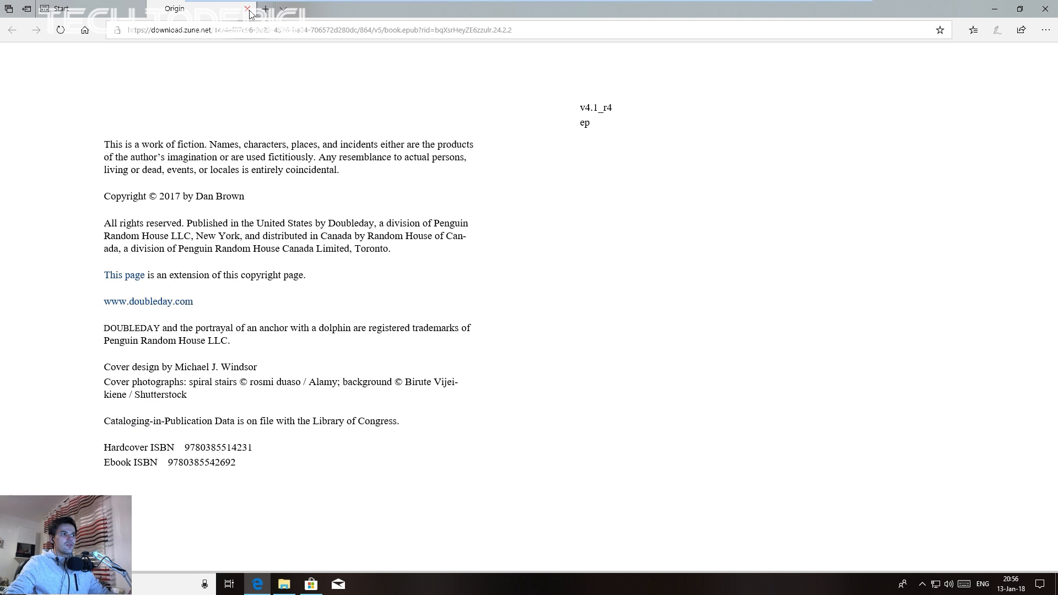
{"action": "mouse_move", "coordinate": [247, 9]}
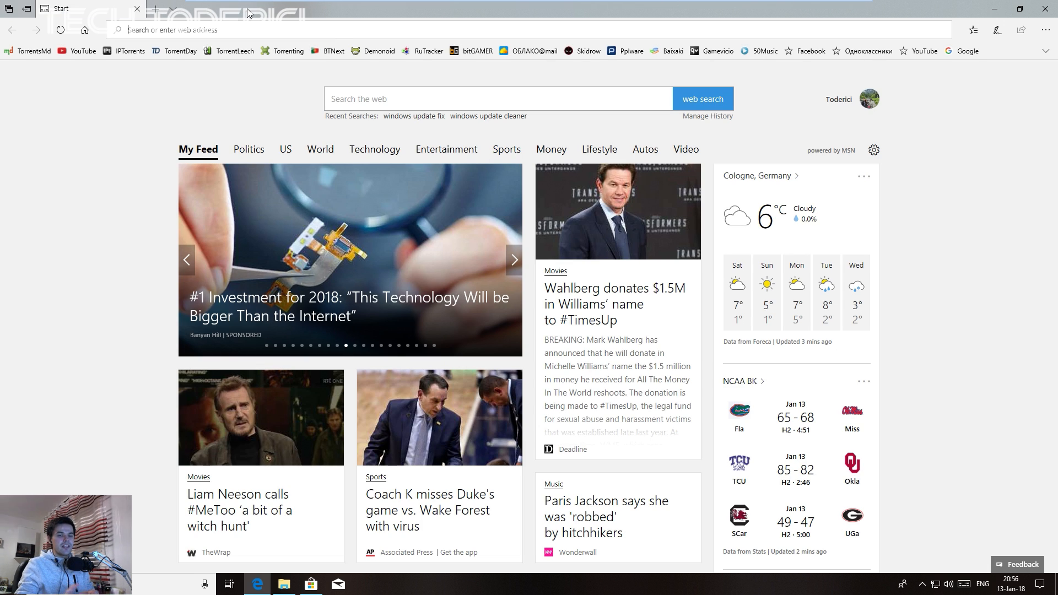
- Restore Edge to a smaller window and view the hub's History with Origin listed
{"action": "left_click", "coordinate": [513, 260]}
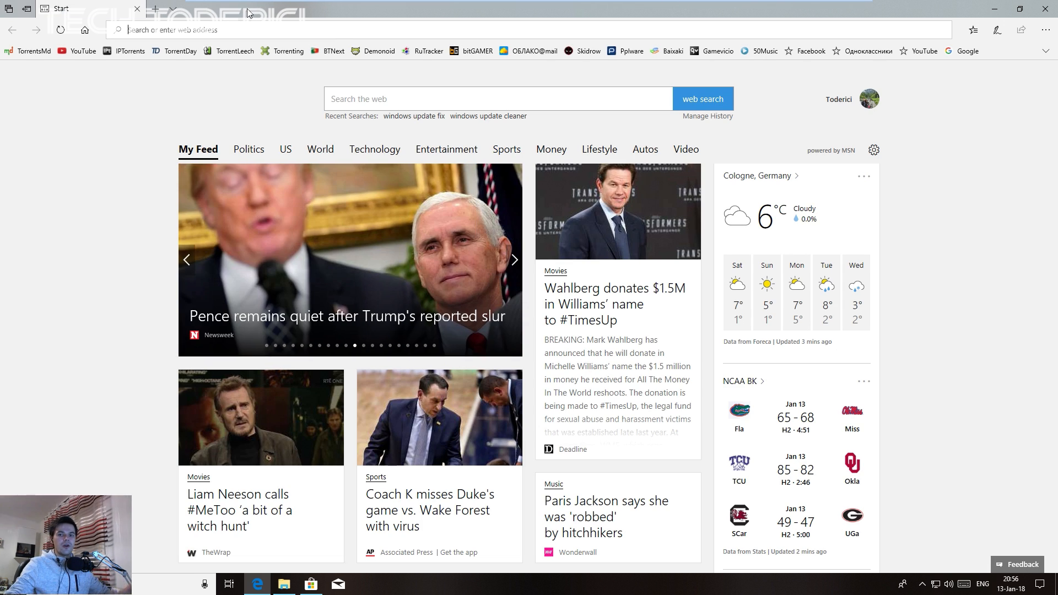
{"action": "left_click", "coordinate": [1010, 8]}
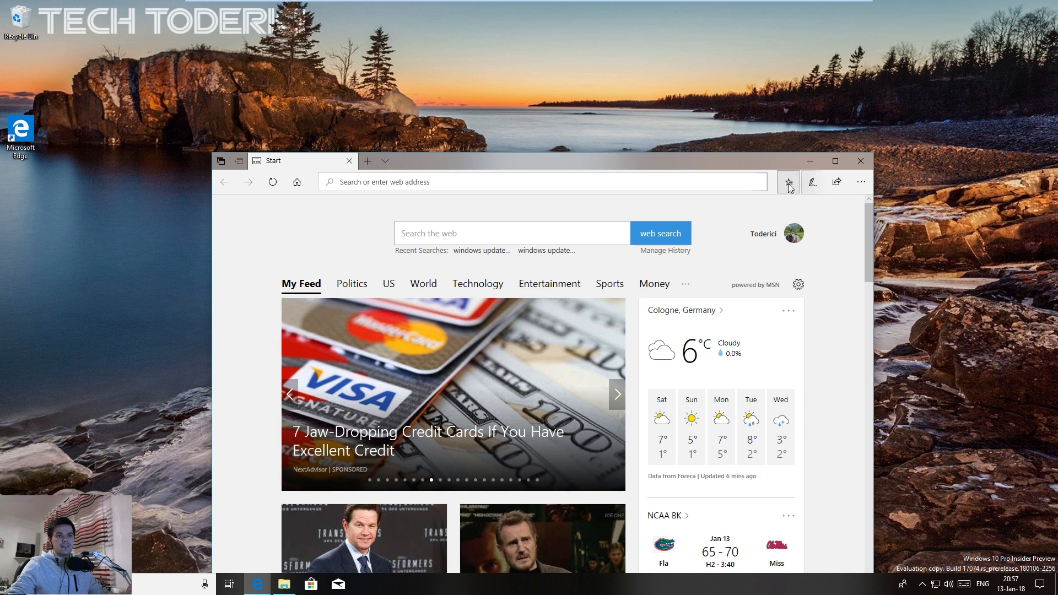
{"action": "left_click", "coordinate": [787, 181]}
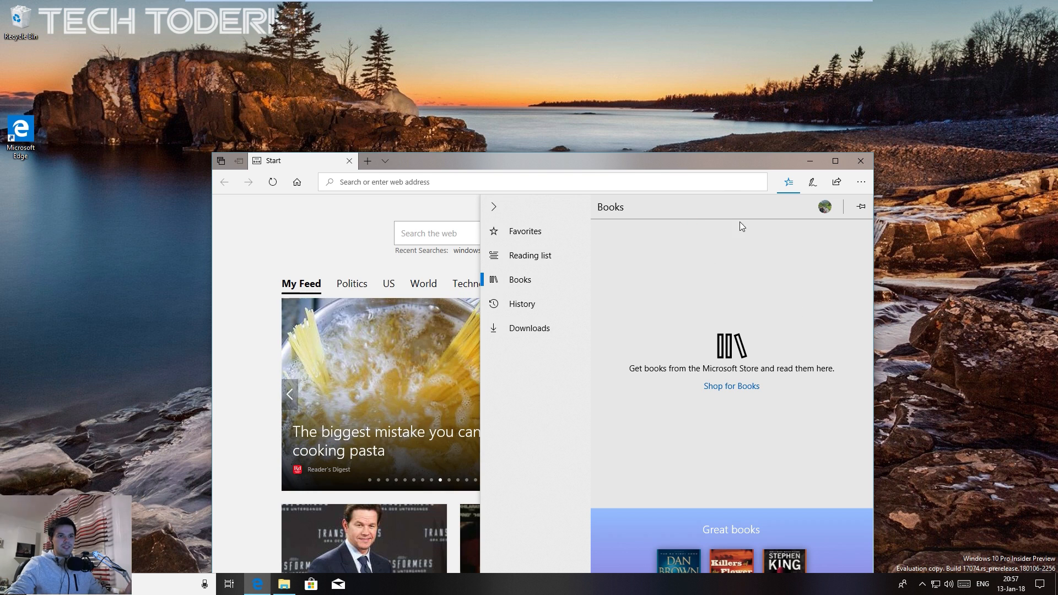
{"action": "left_click", "coordinate": [521, 304]}
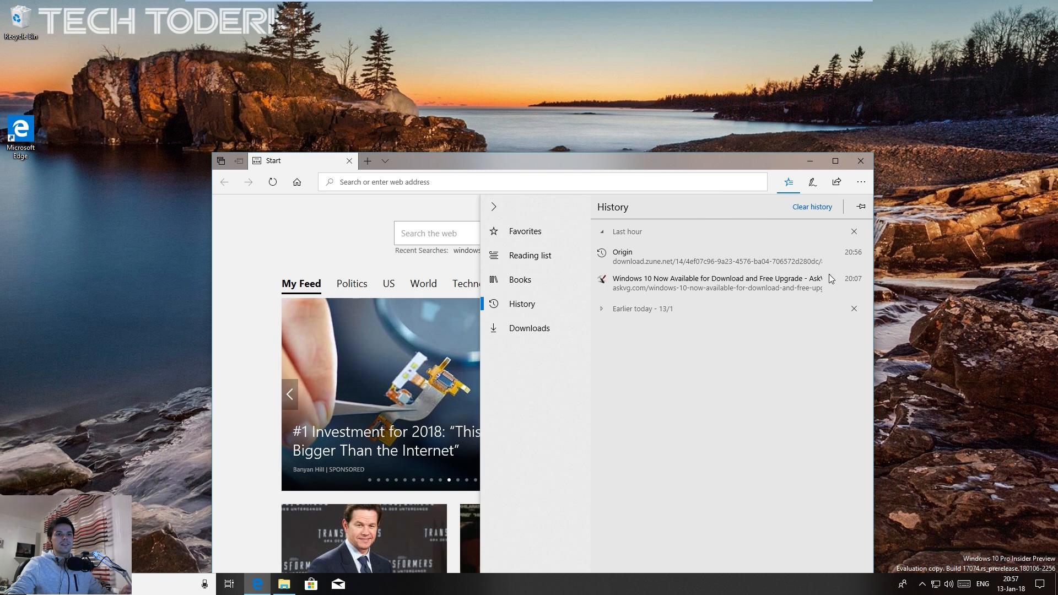
- Bring up Edge's Settings and more menu over the Start page
{"action": "left_click", "coordinate": [860, 181]}
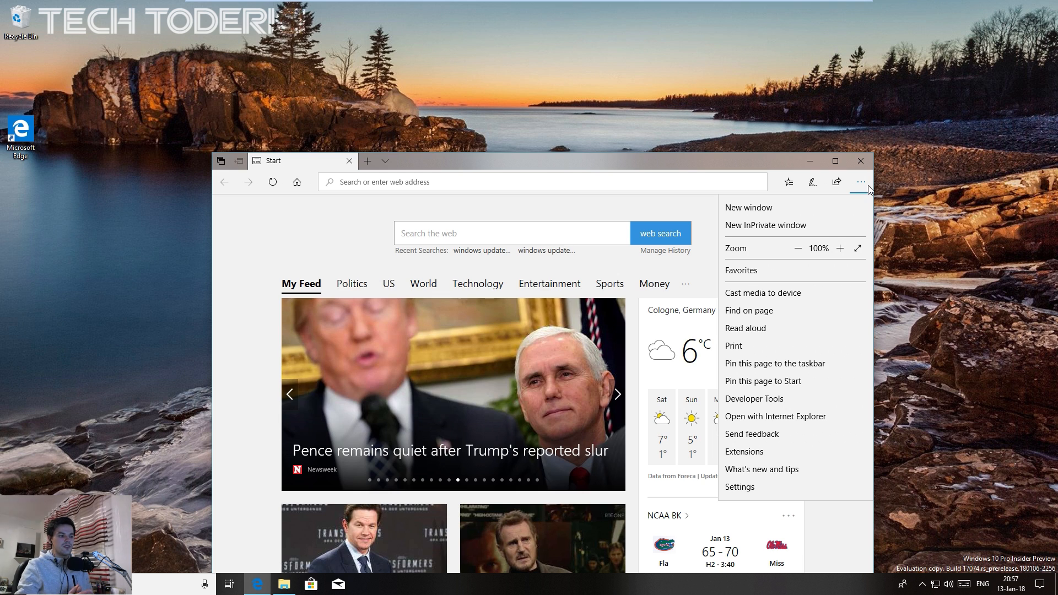
{"action": "left_click", "coordinate": [615, 394]}
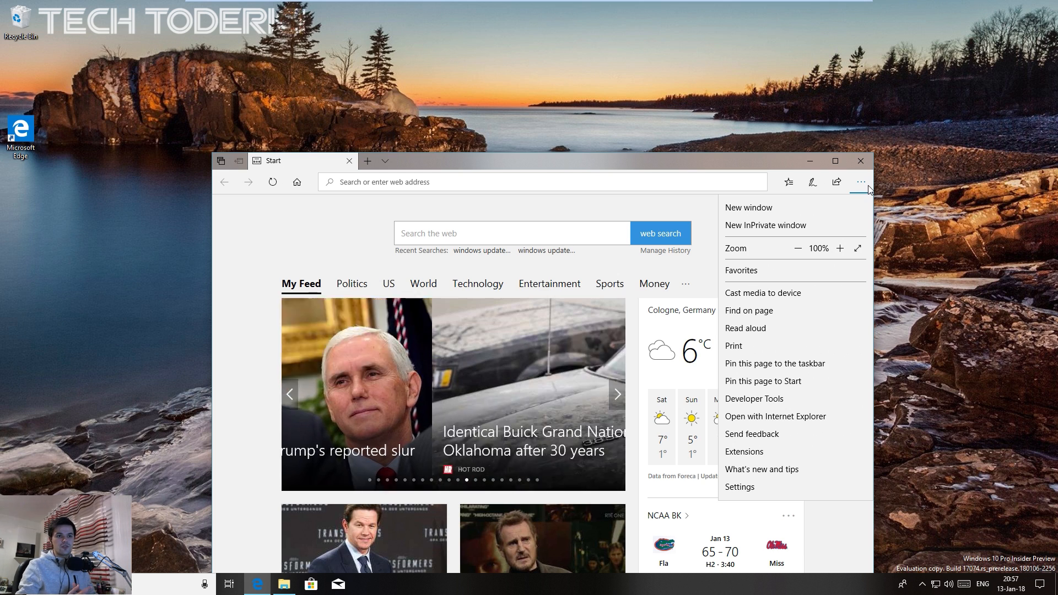